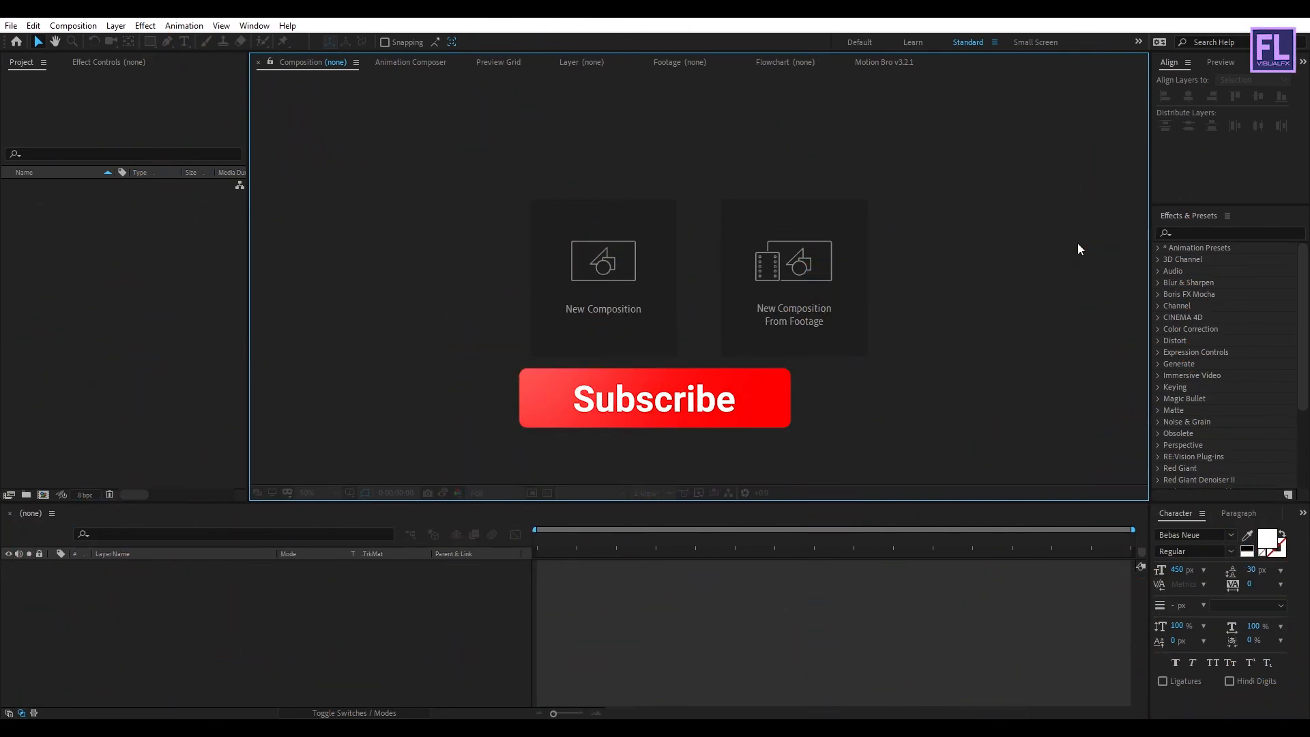
Create a new composition named Text Animation at 1920×1080, 29.97 fps, and confirm it.
{"action": "left_click", "coordinate": [654, 398]}
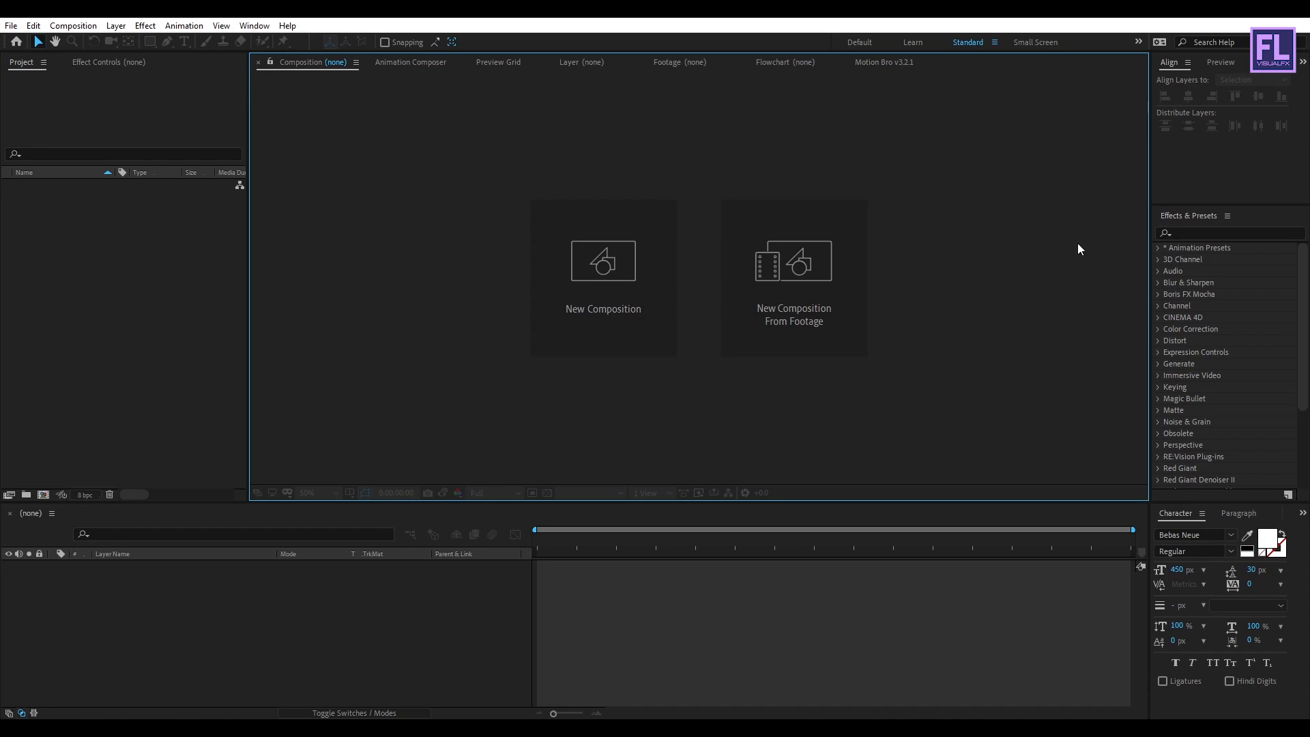
{"action": "left_click", "coordinate": [604, 261]}
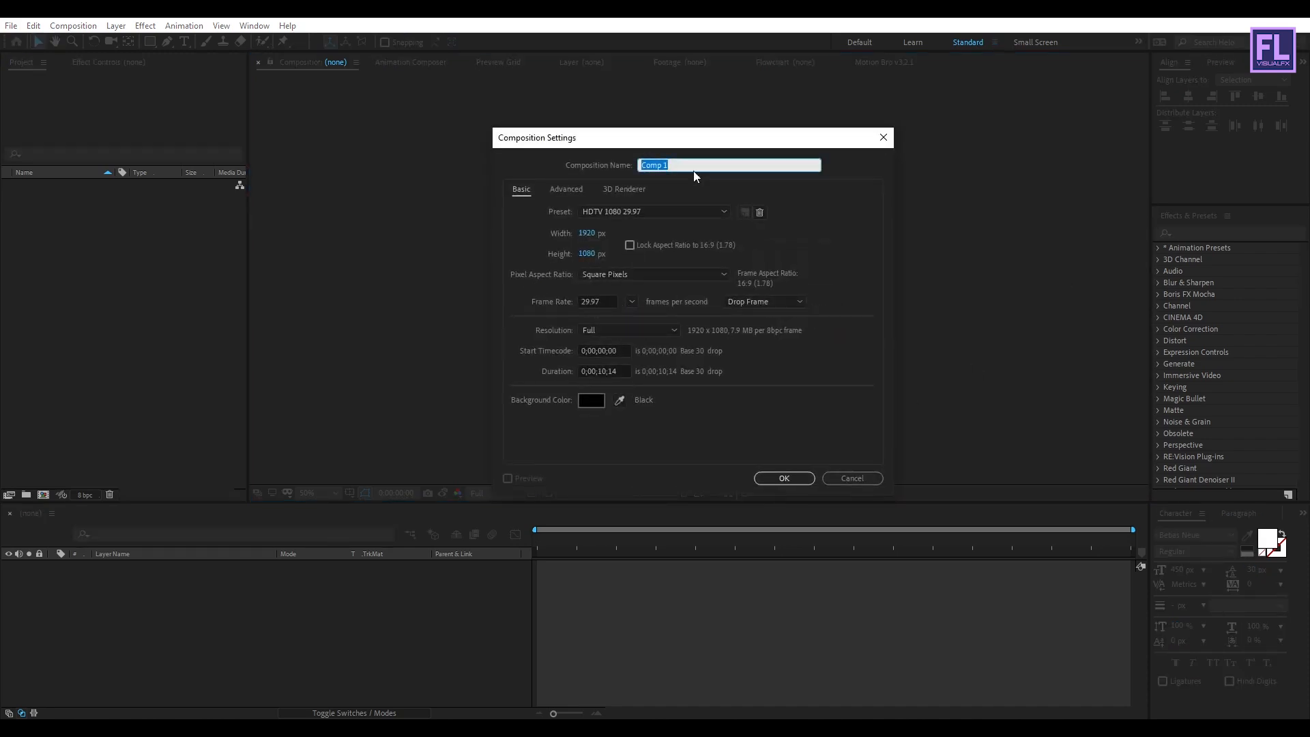
{"action": "type", "text": "Text Animation"}
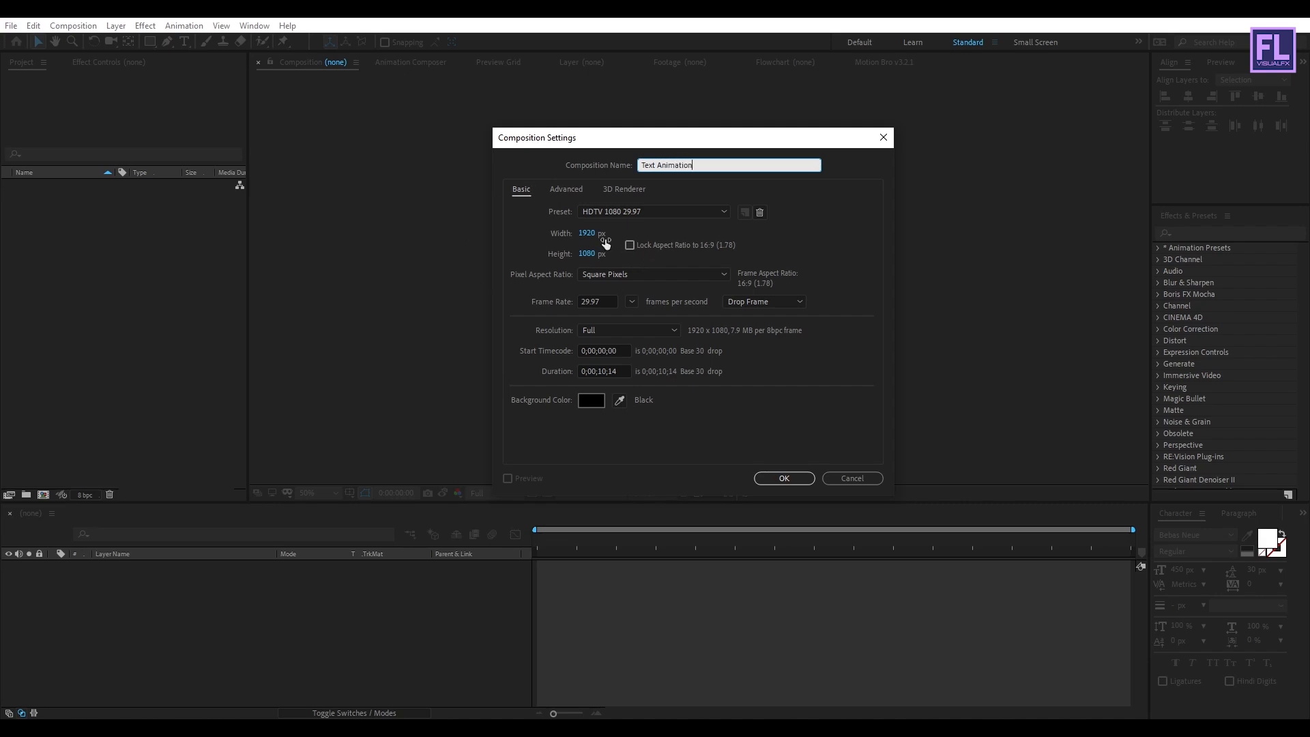
{"action": "left_click", "coordinate": [596, 300]}
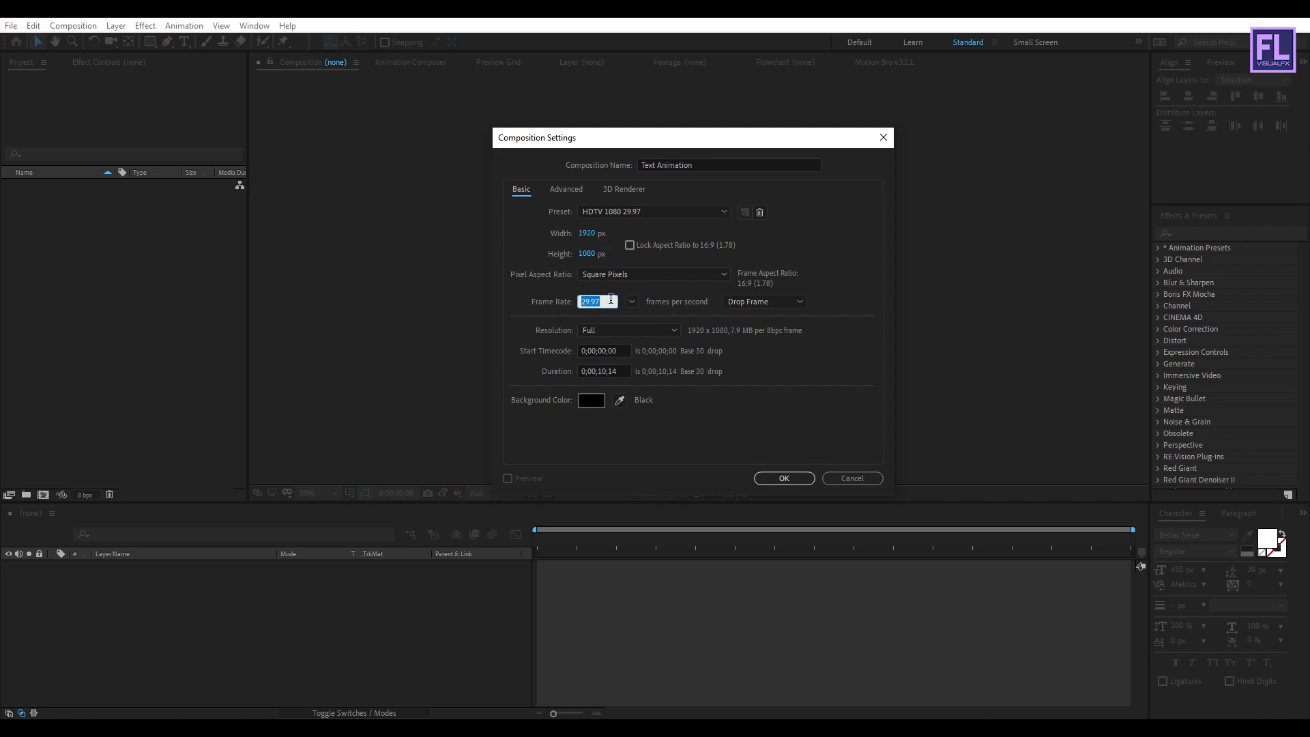
{"action": "left_click", "coordinate": [802, 430]}
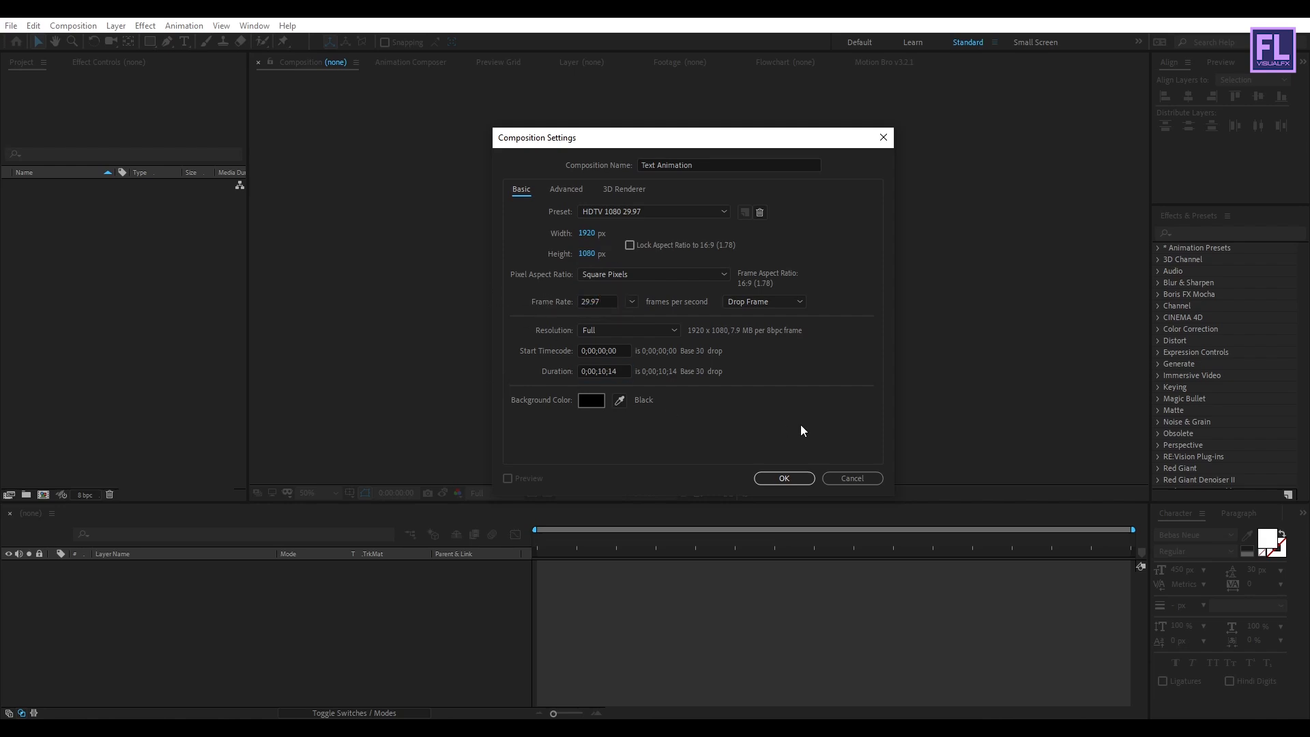
{"action": "left_click", "coordinate": [785, 479]}
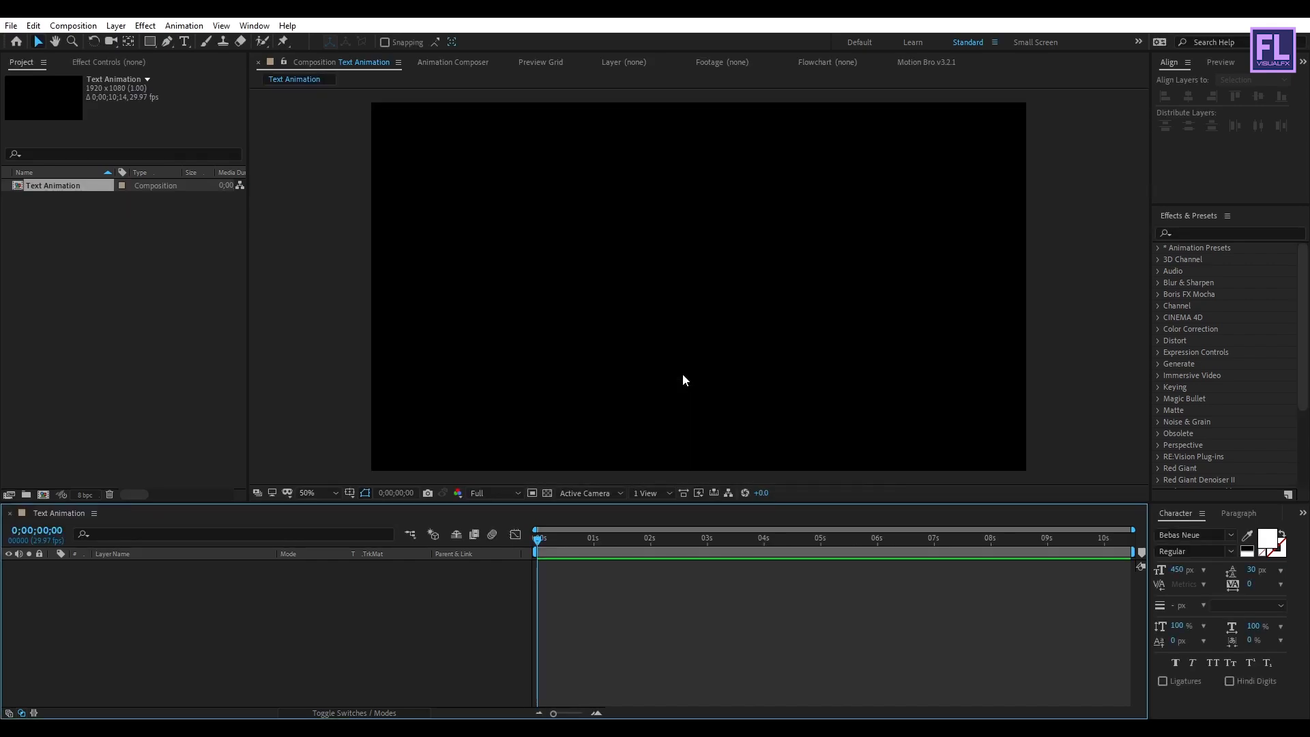
{"action": "mouse_move", "coordinate": [159, 636]}
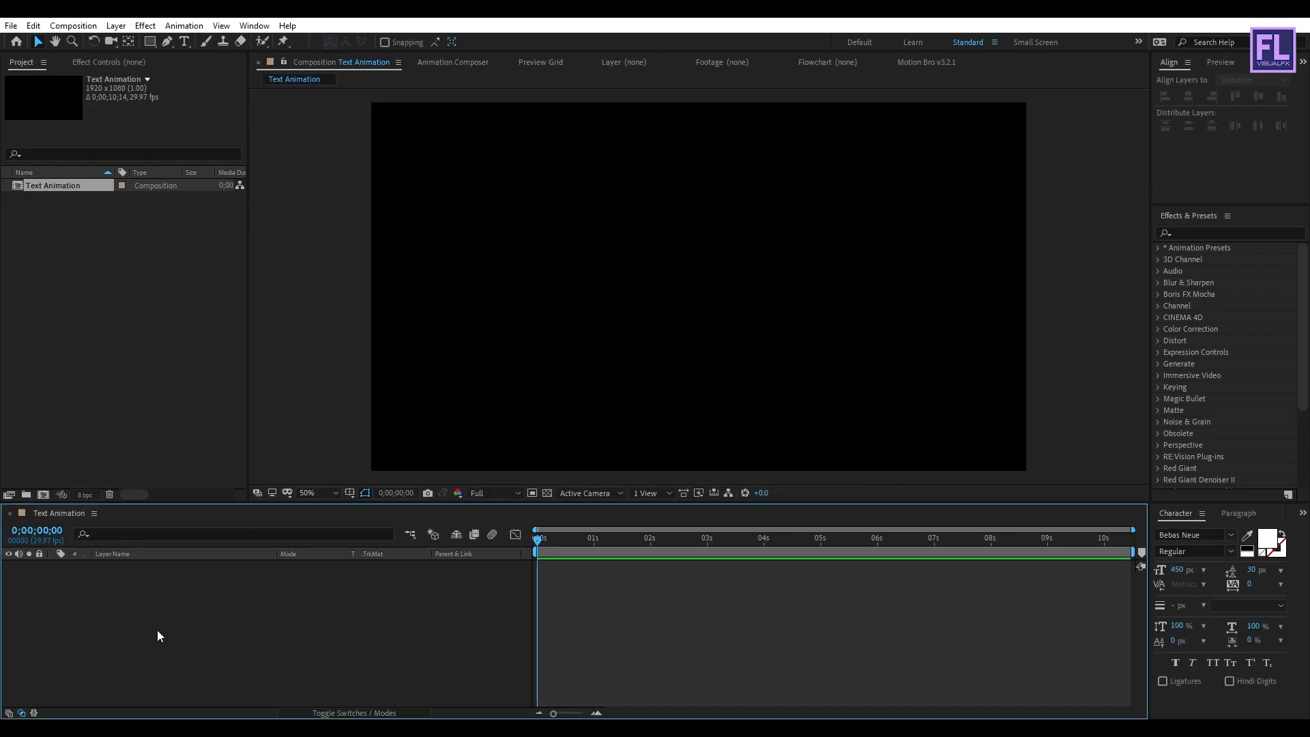
Add a new text layer from the timeline menu and type TRENDY.
{"action": "right_click", "coordinate": [160, 636]}
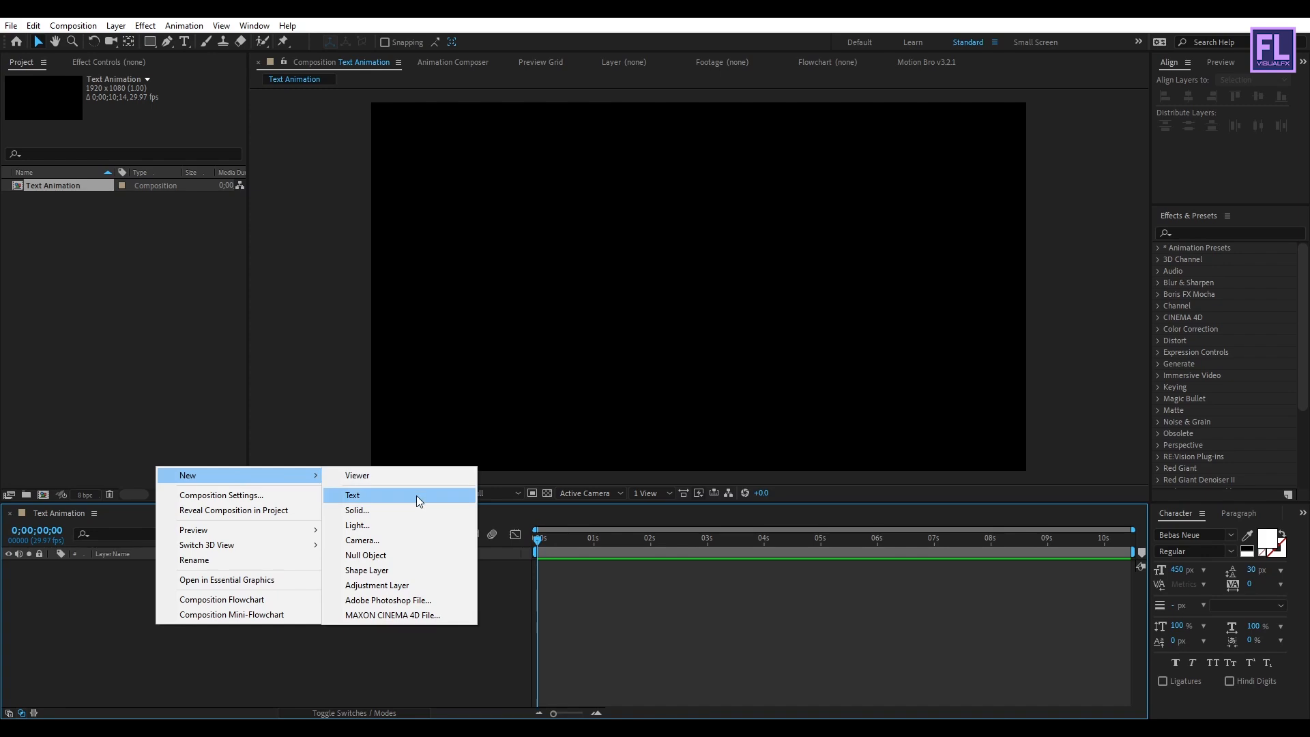
{"action": "left_click", "coordinate": [352, 495]}
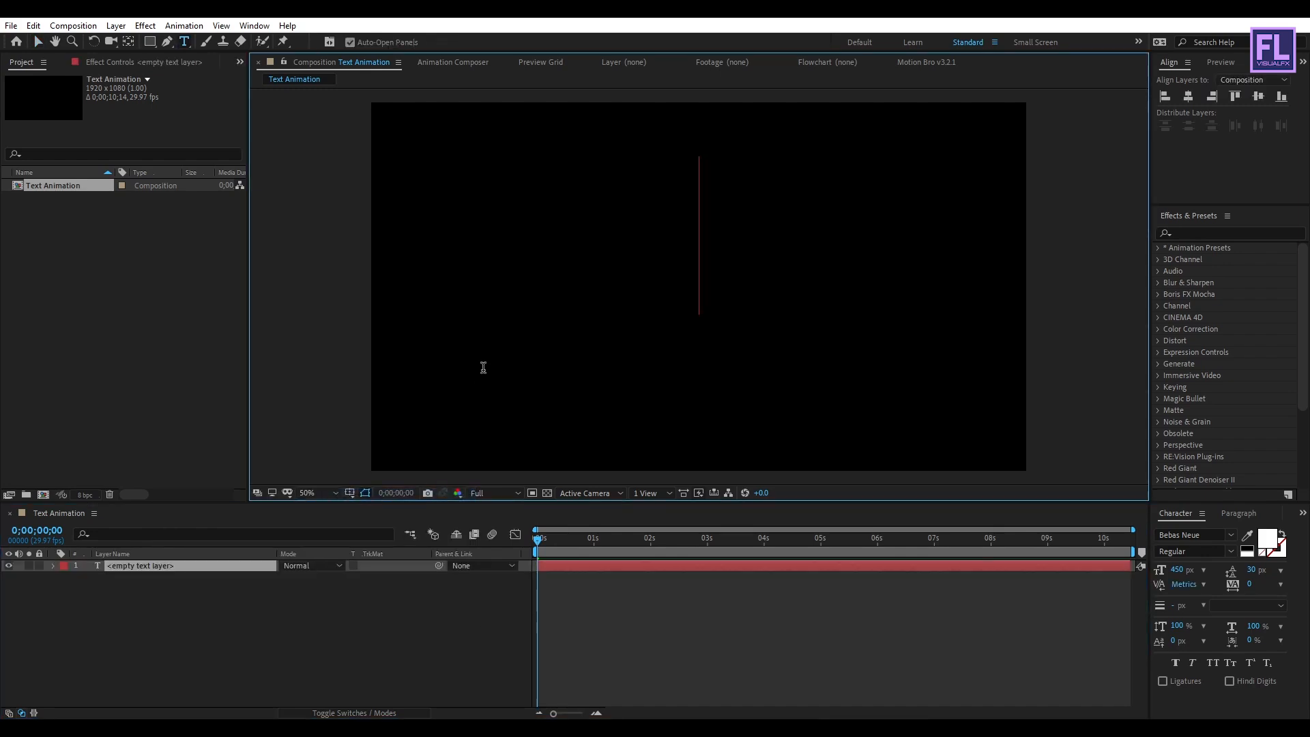
{"action": "type", "text": "T"}
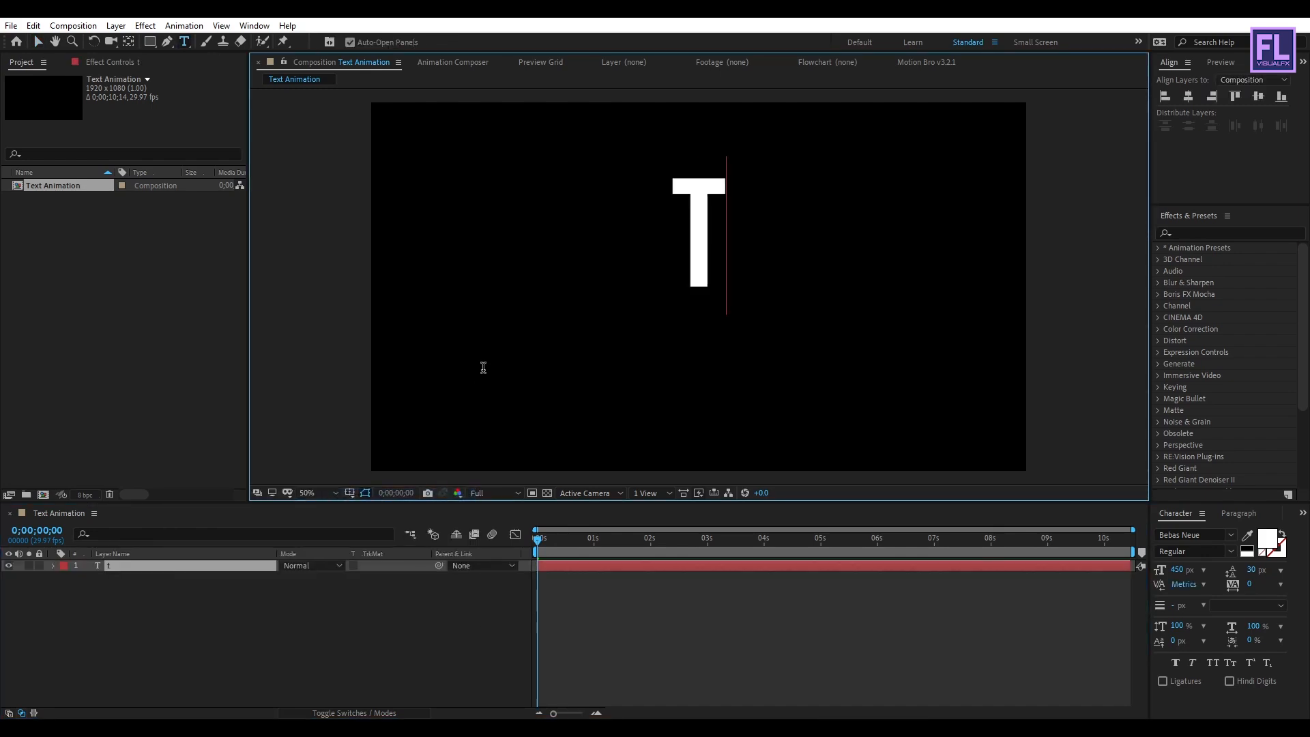
{"action": "type", "text": "RENDY"}
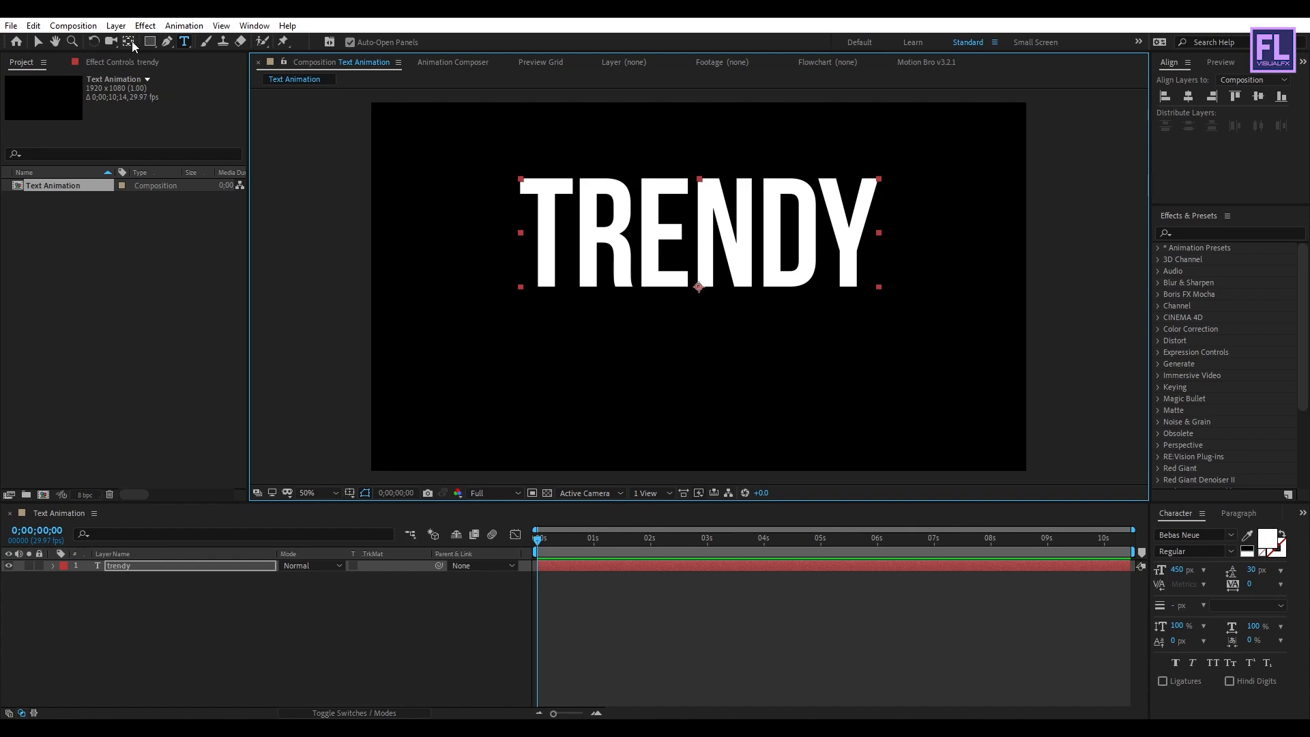
{"action": "mouse_move", "coordinate": [126, 41]}
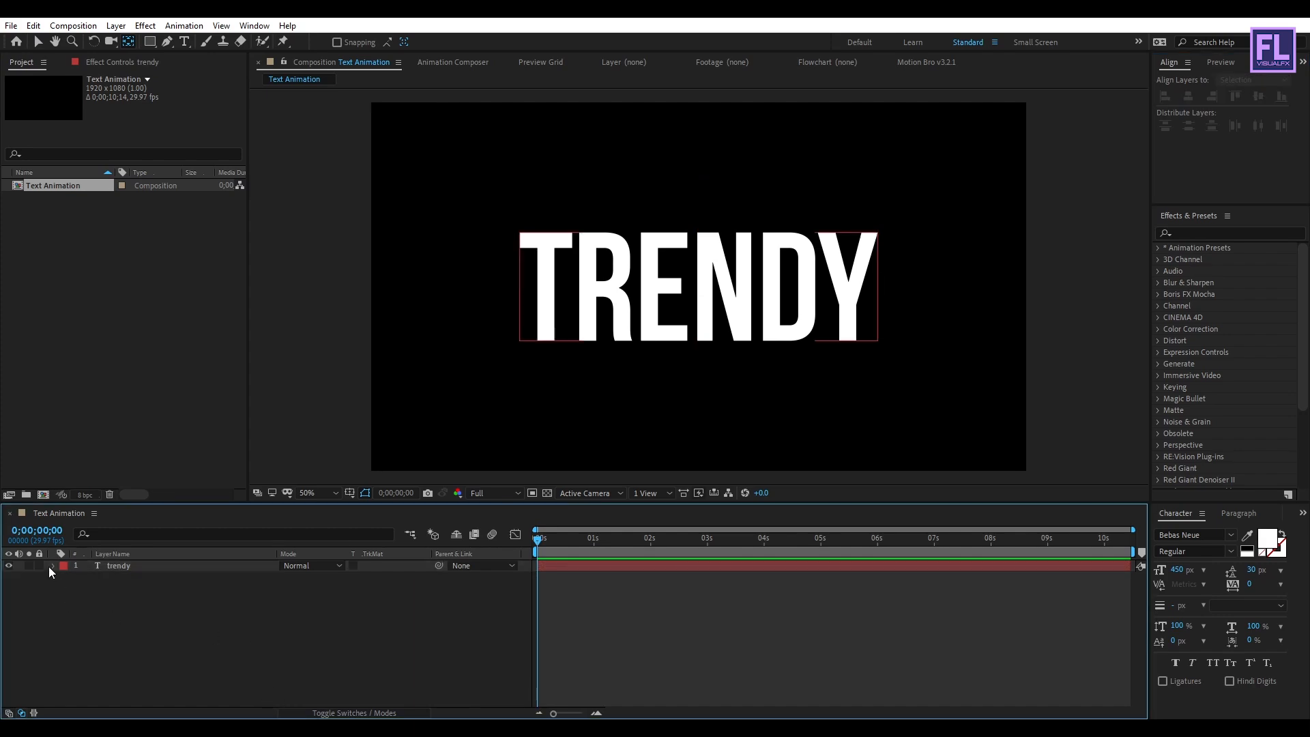
Add a Position animator to TRENDY, then Opacity and Tracking, and expose the Range Selector's Advanced settings.
{"action": "left_click", "coordinate": [426, 579]}
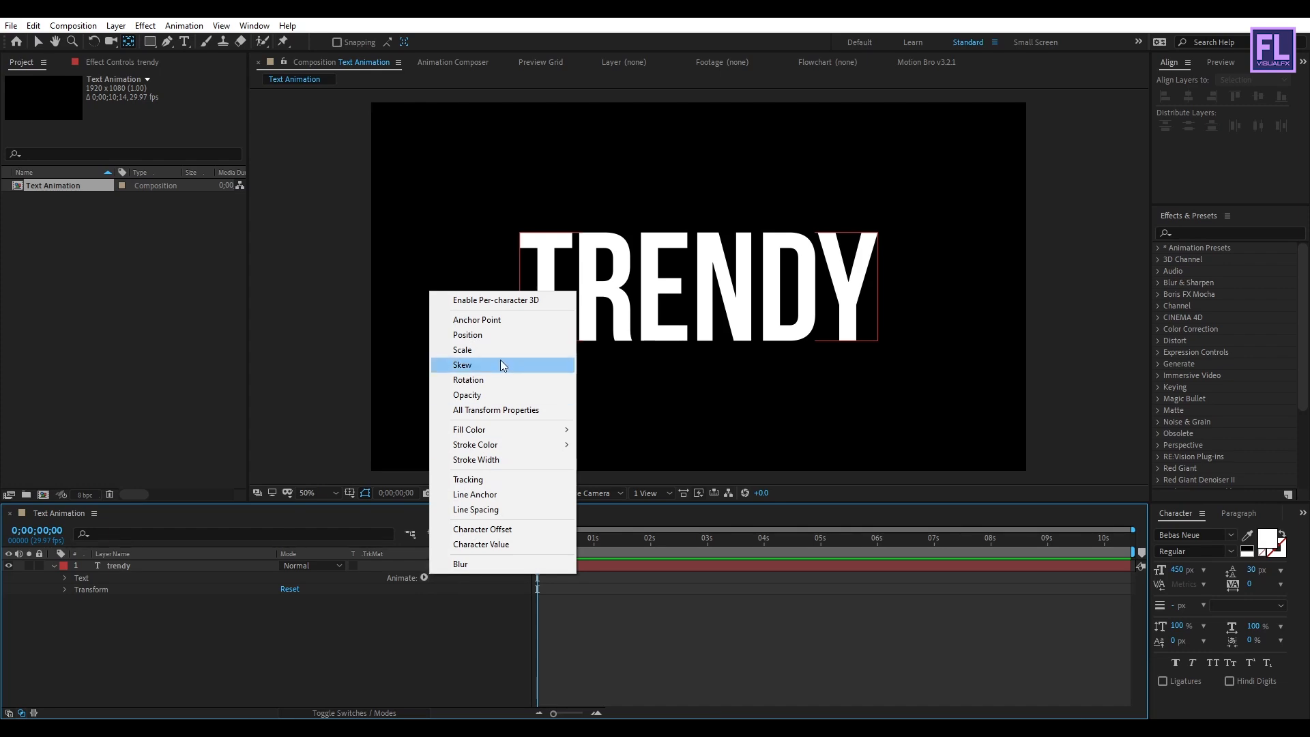
{"action": "left_click", "coordinate": [466, 334]}
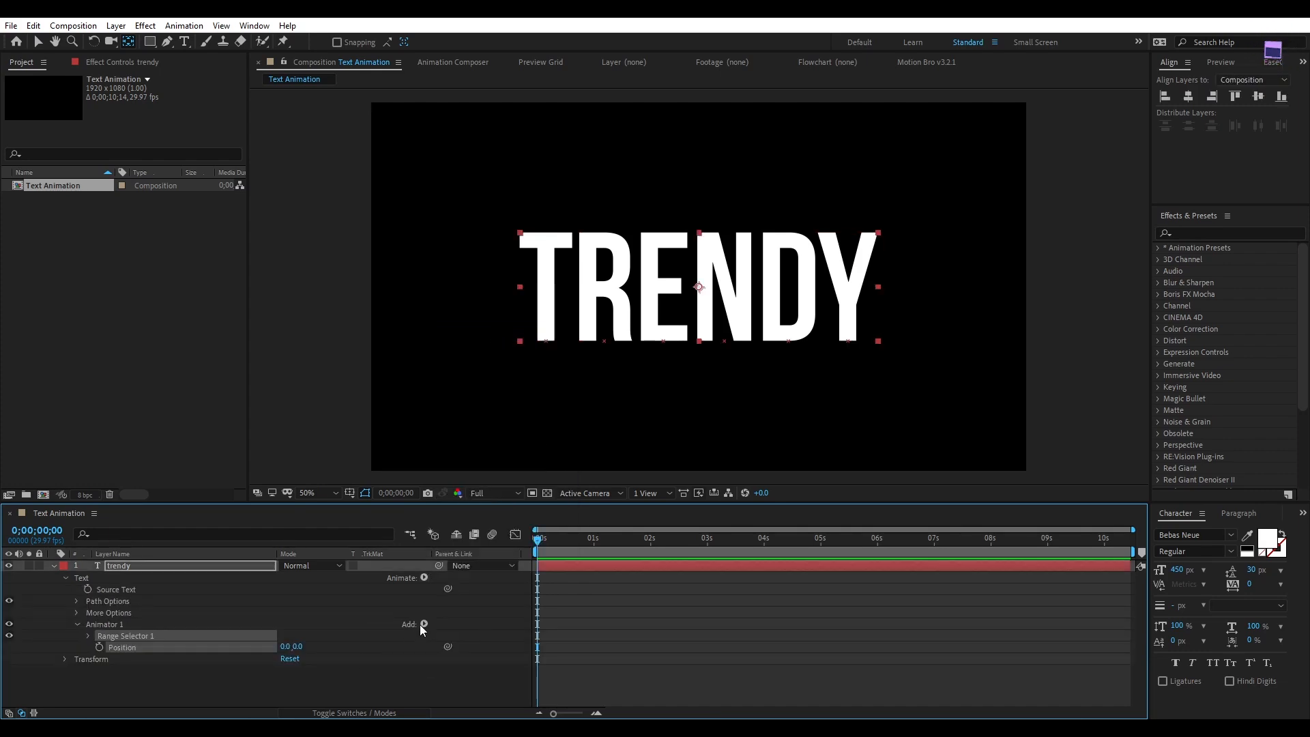
{"action": "left_click", "coordinate": [425, 624]}
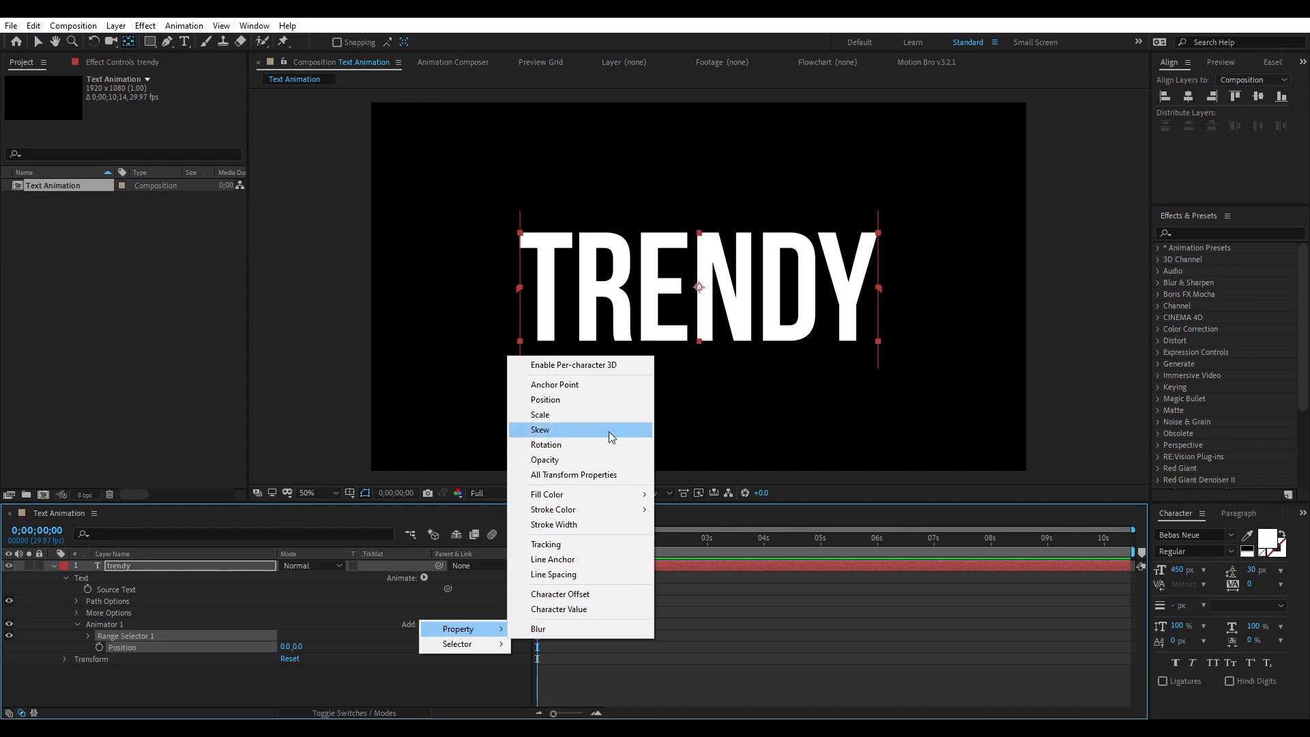
{"action": "left_click", "coordinate": [545, 460]}
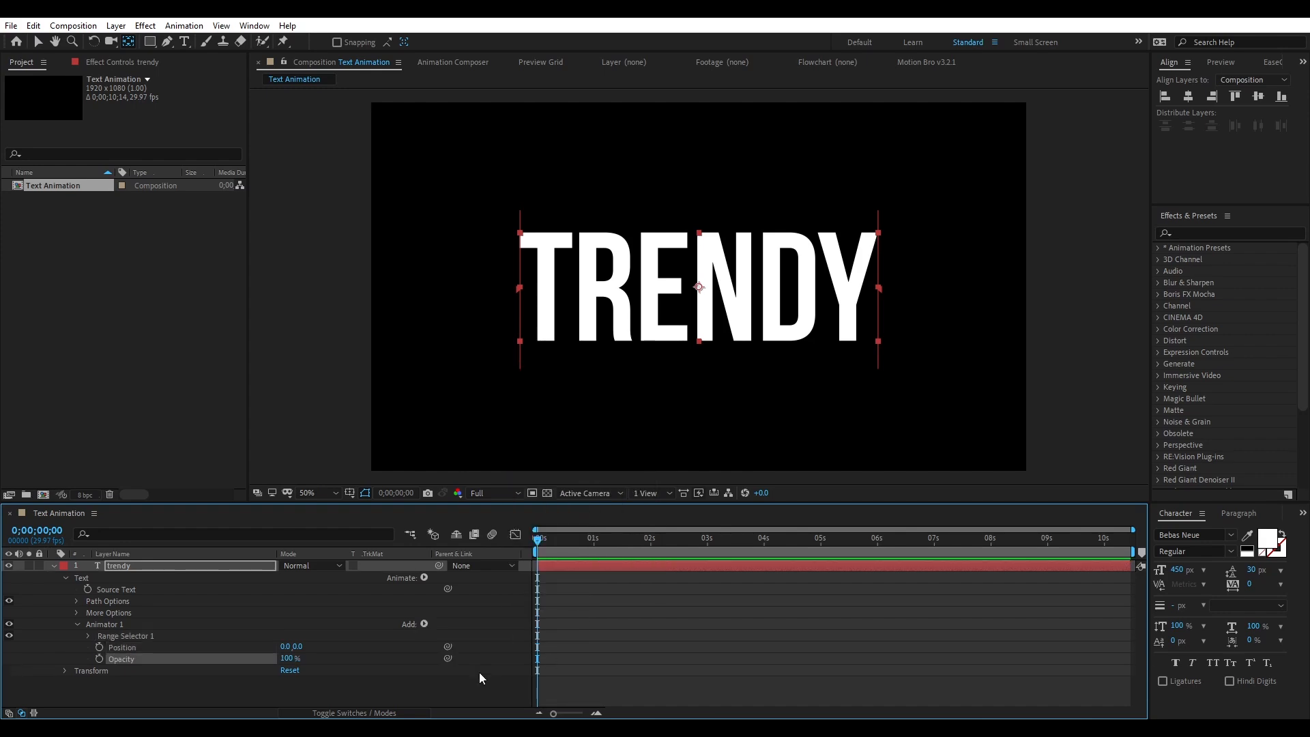
{"action": "left_click", "coordinate": [424, 623]}
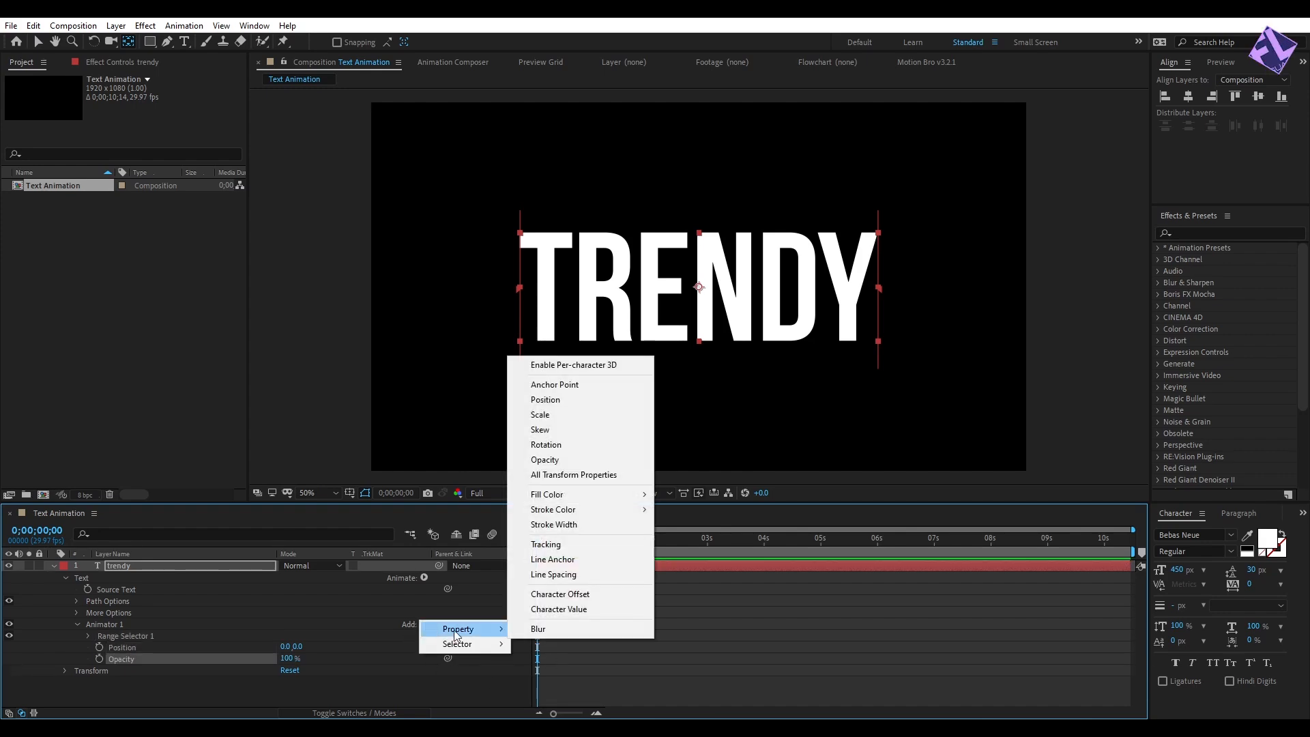
{"action": "left_click", "coordinate": [546, 543]}
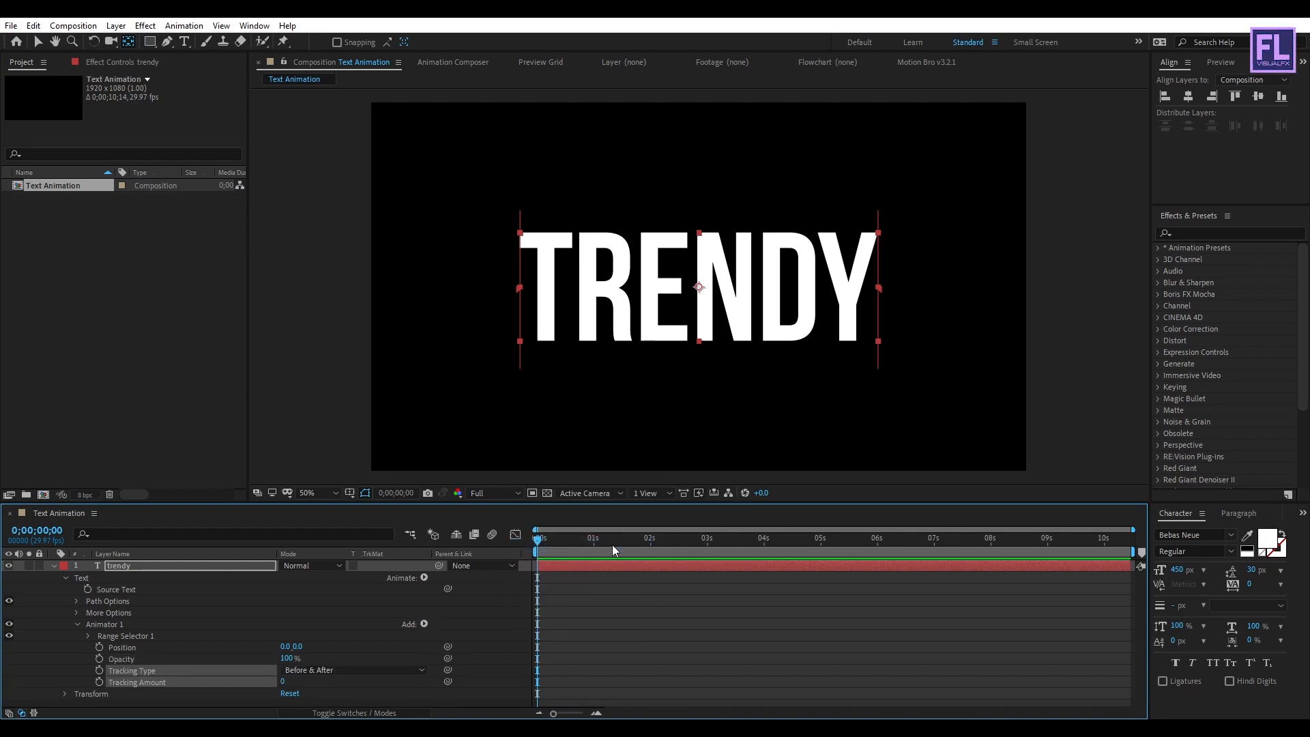
{"action": "left_click", "coordinate": [707, 539]}
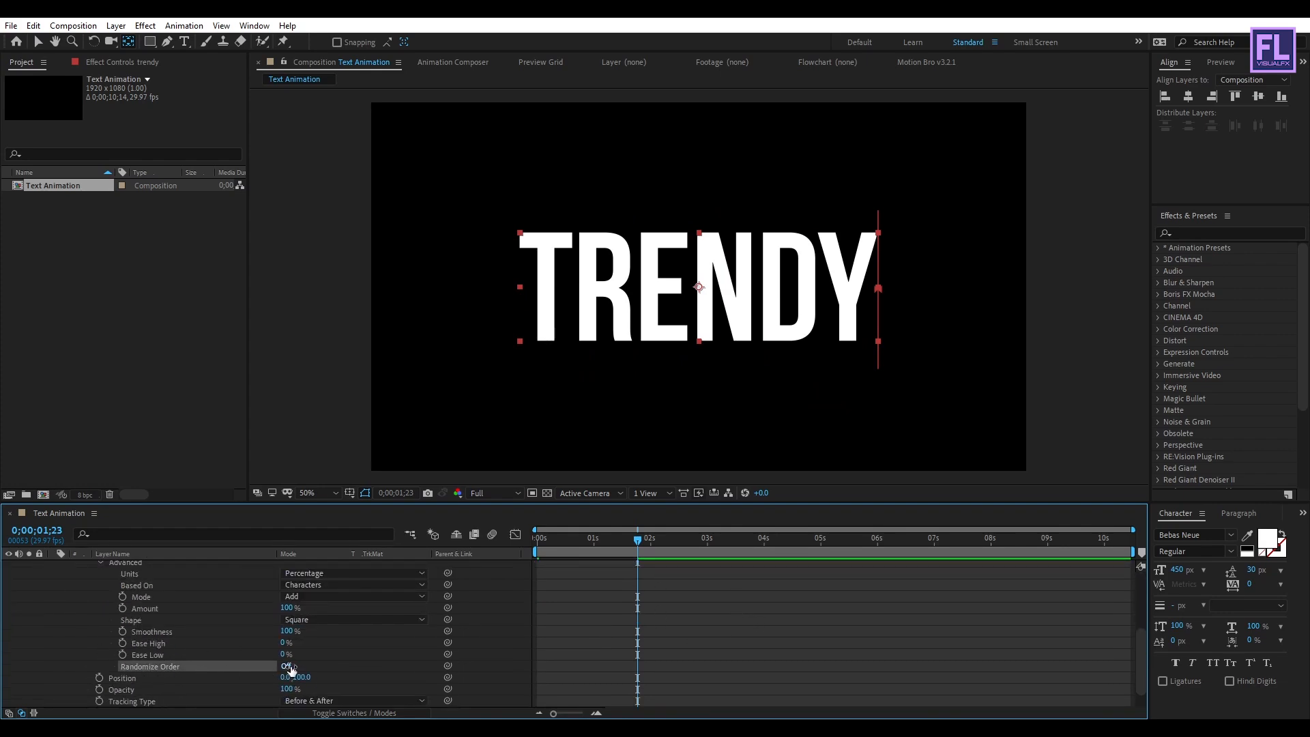
Keyframe Range Selector Start and ease its curve in the Graph Editor for a letter-by-letter reveal.
{"action": "left_click", "coordinate": [284, 666]}
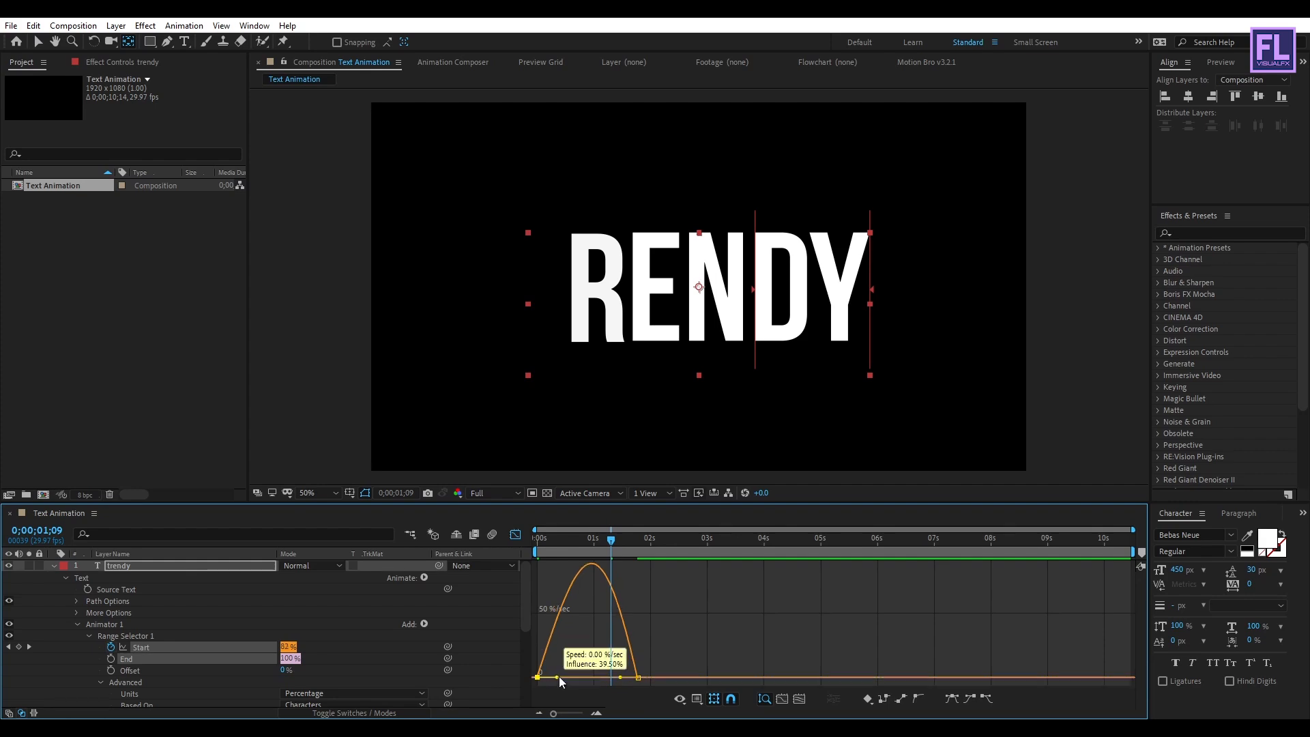
{"action": "left_click_drag", "start_coordinate": [560, 677], "coordinate": [609, 677]}
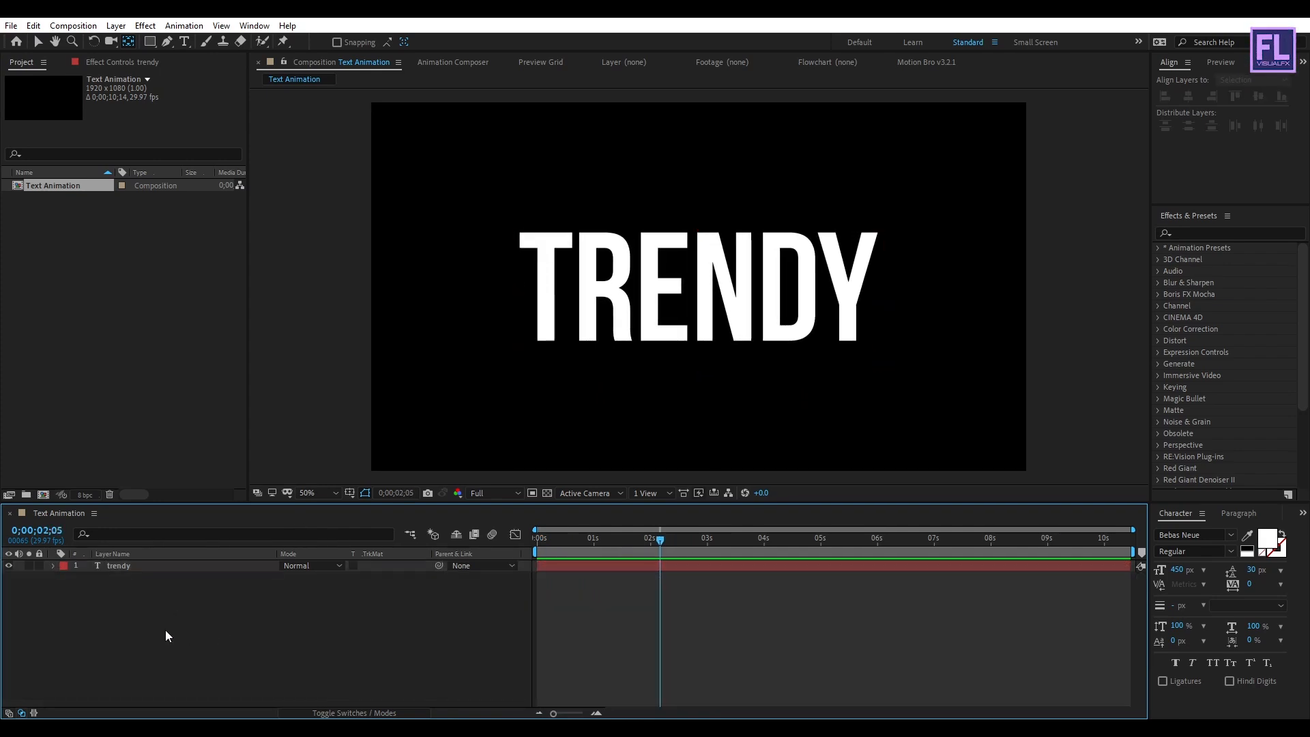
Add null object layers, parent the text to them, and rotate the nulls to tilt TRENDY diagonally.
{"action": "right_click", "coordinate": [169, 636]}
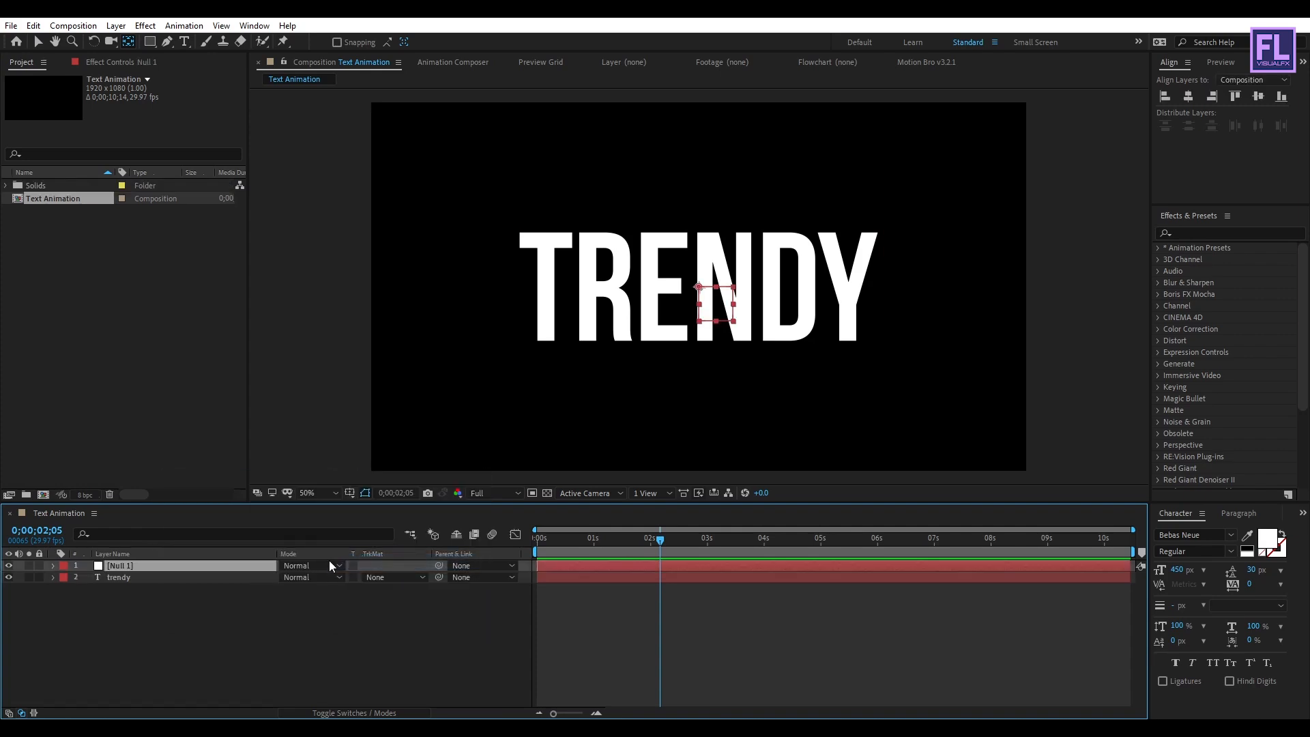
{"action": "left_click", "coordinate": [117, 577]}
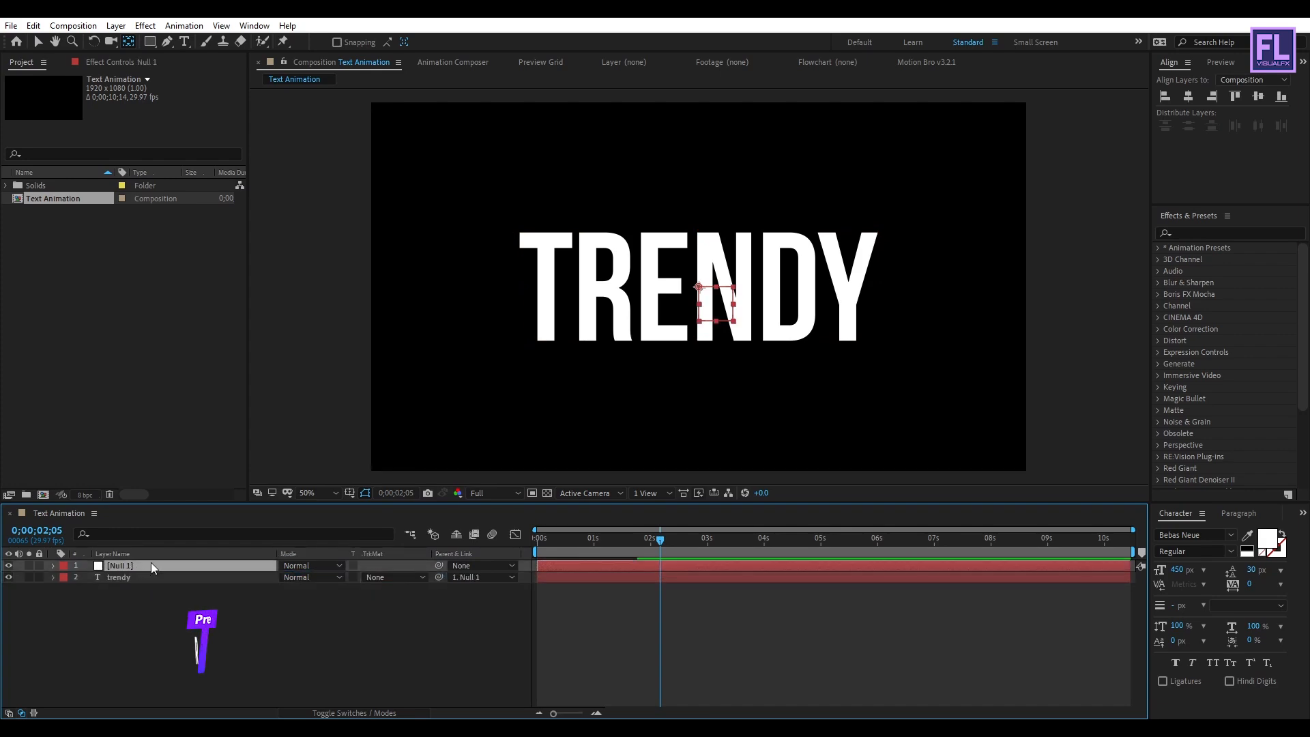
{"action": "key", "text": "r"}
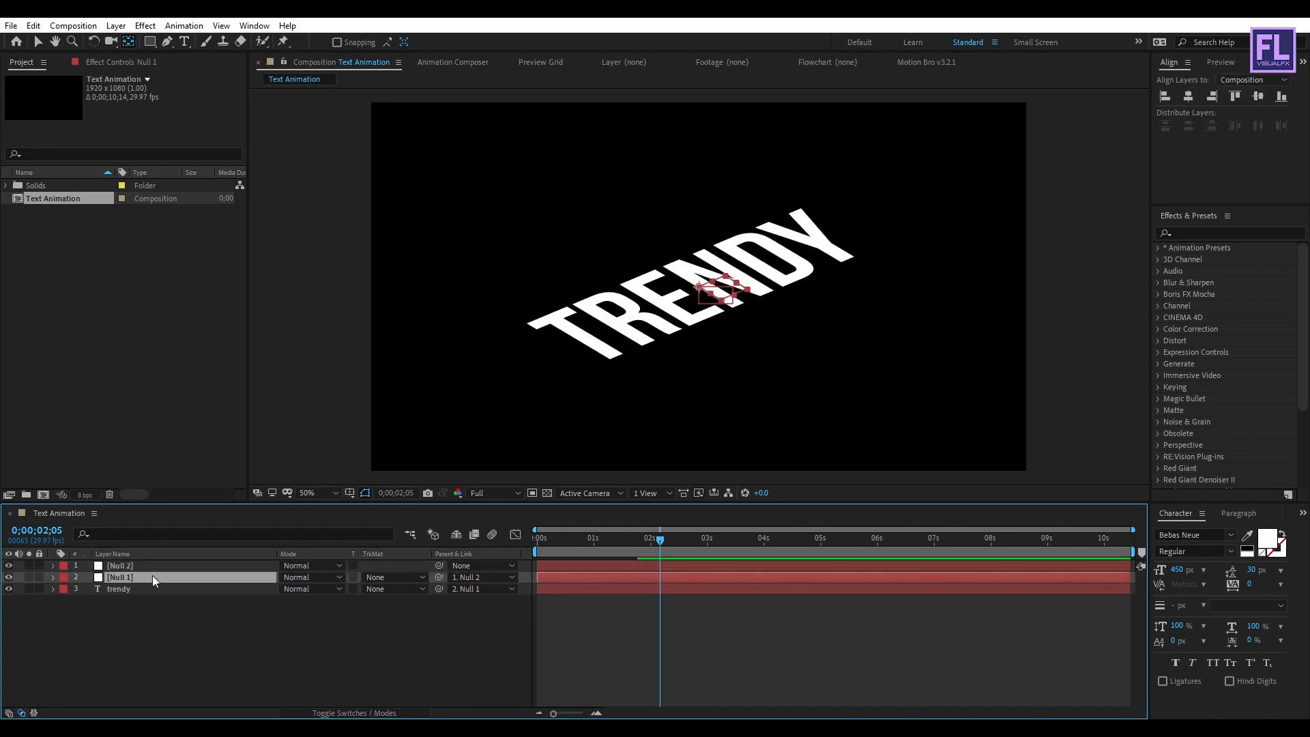
Scale up the parent null to enlarge TRENDY, then select the trendy layer for an effect search.
{"action": "key", "text": "s"}
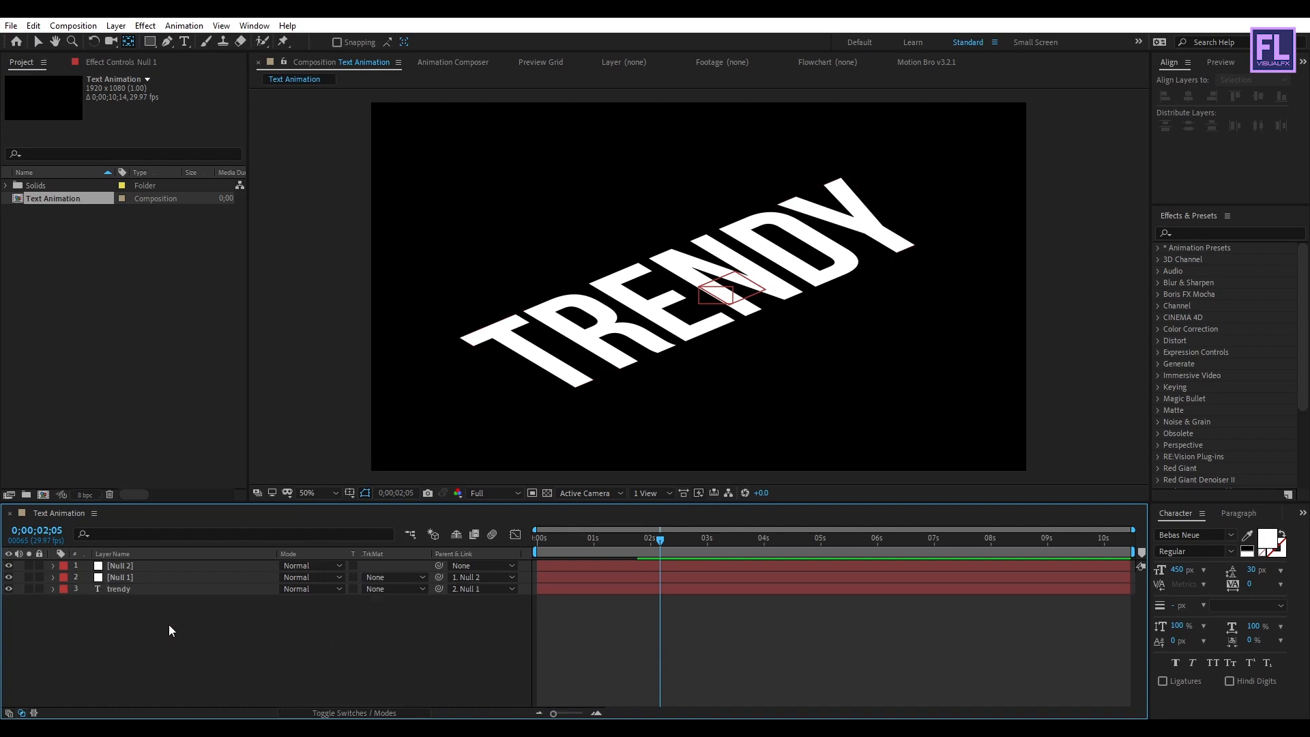
{"action": "left_click", "coordinate": [117, 590]}
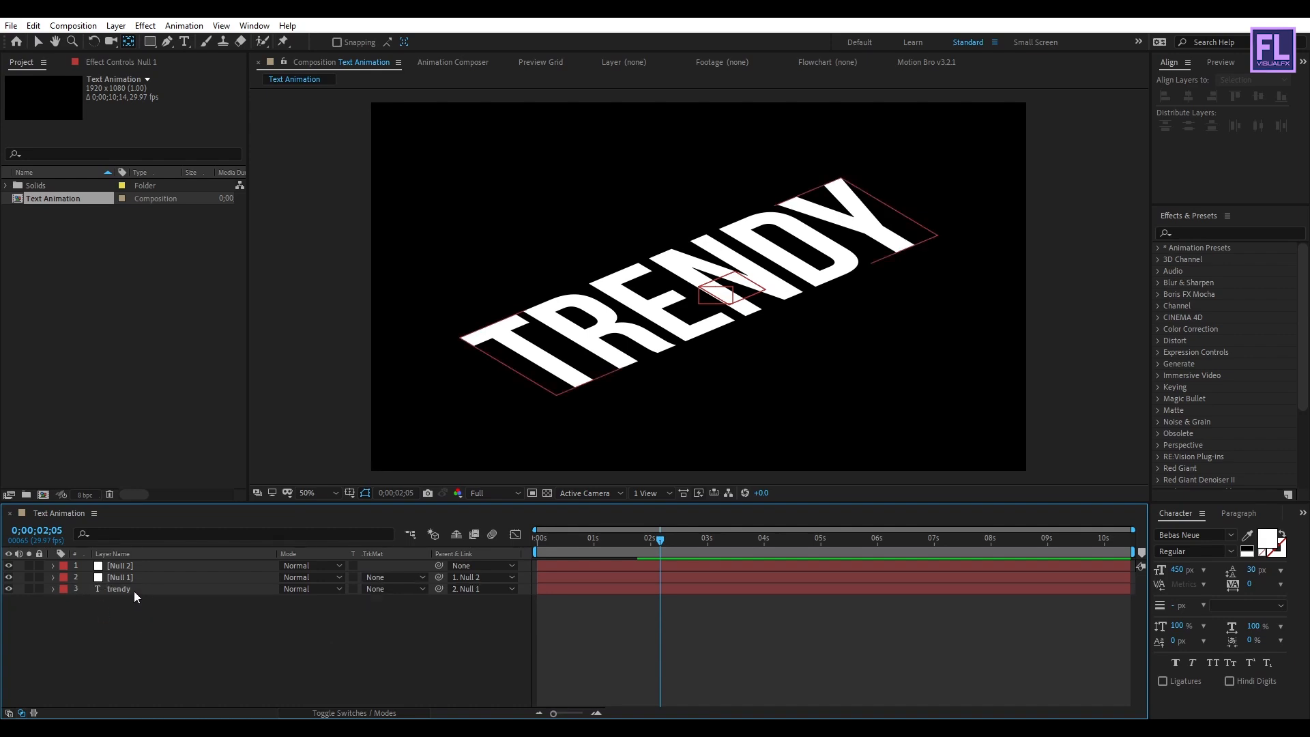
{"action": "double_click", "coordinate": [118, 590]}
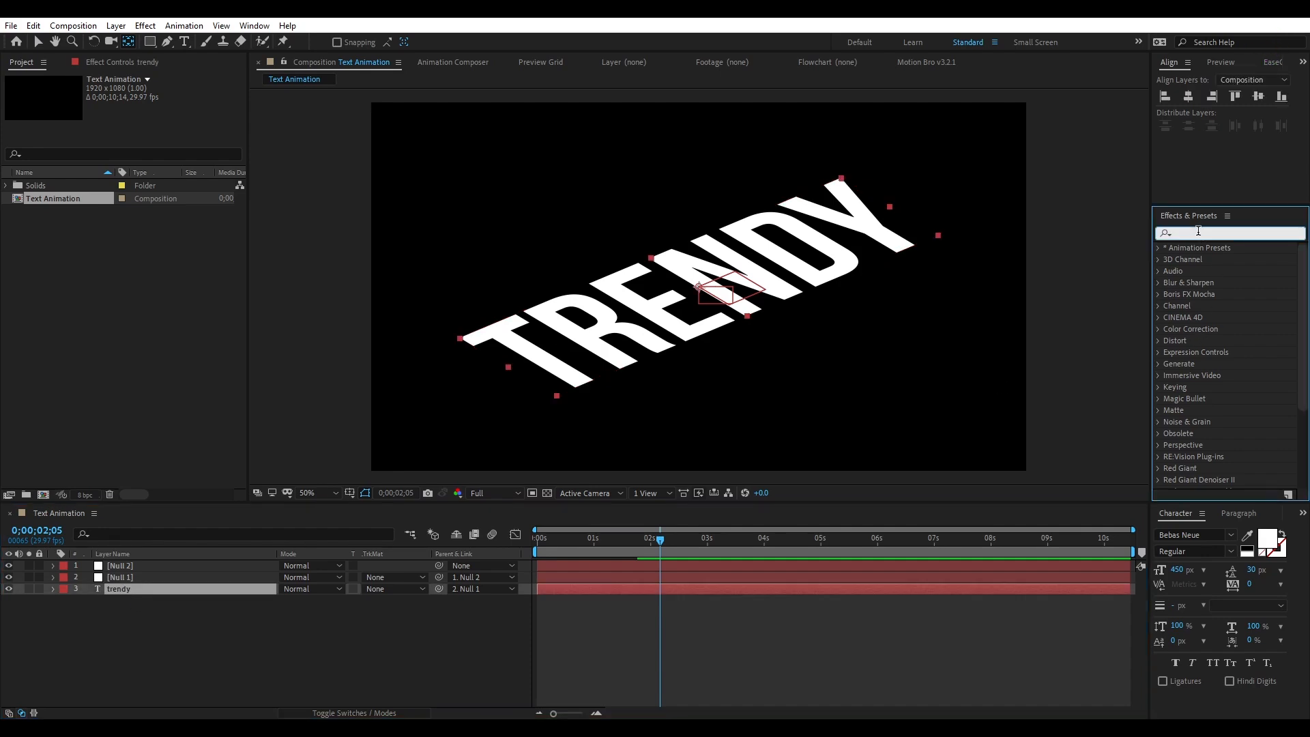
Apply Wave Warp to TRENDY with Wave Width 550, Direction 74°, Wave Speed 0.8 and Left Edge pinning.
{"action": "type", "text": "wave"}
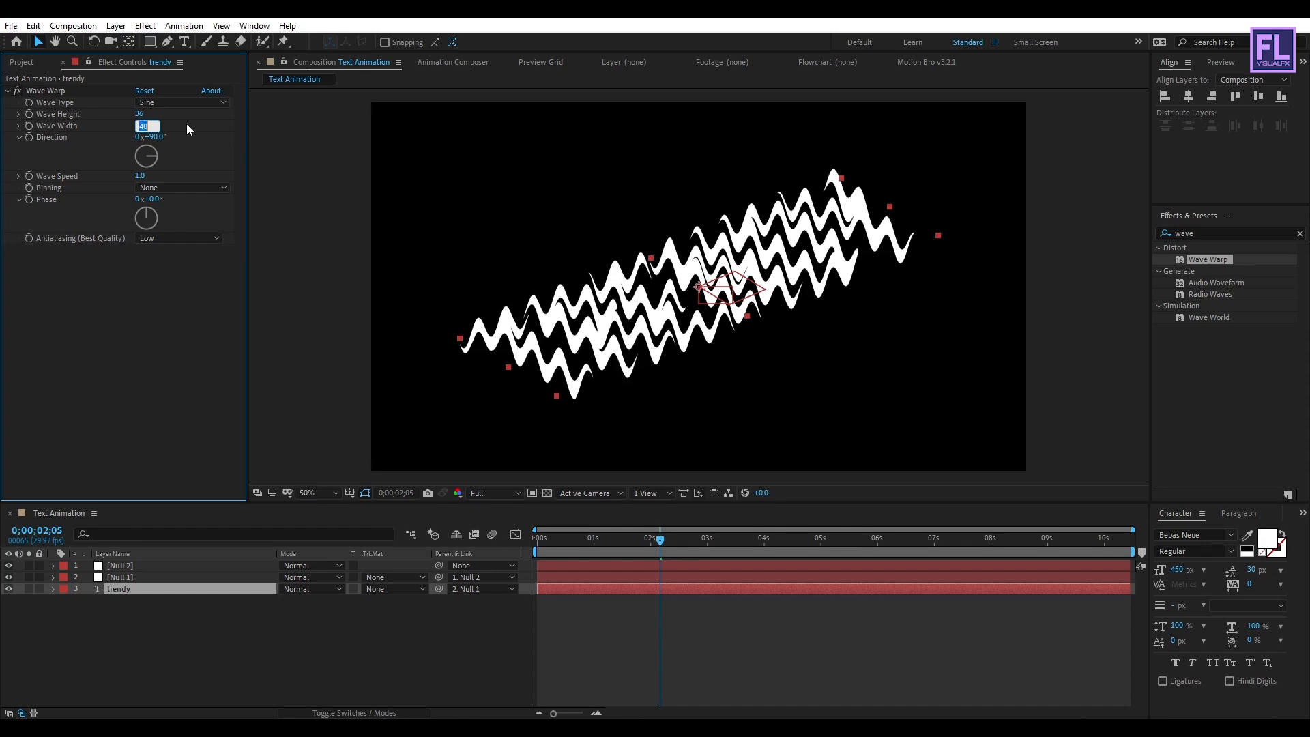
{"action": "type", "text": "550"}
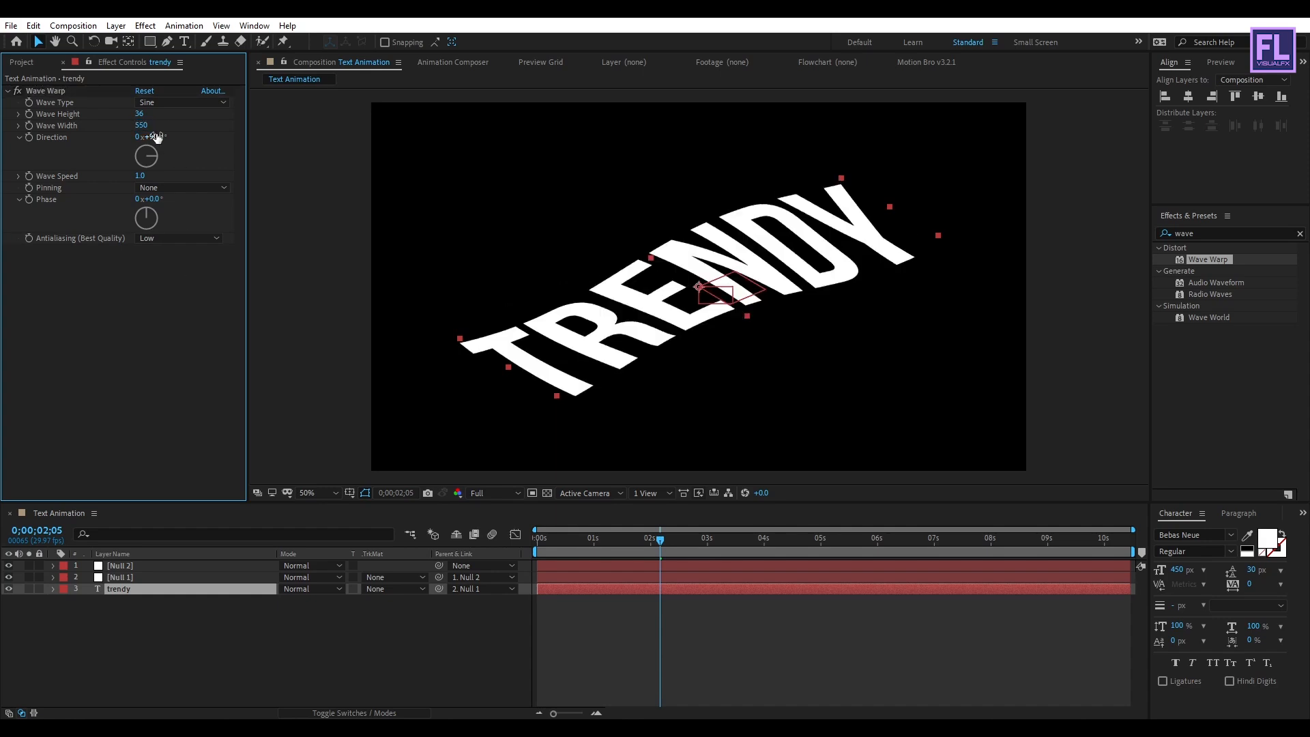
{"action": "left_click_drag", "start_coordinate": [150, 136], "coordinate": [138, 130]}
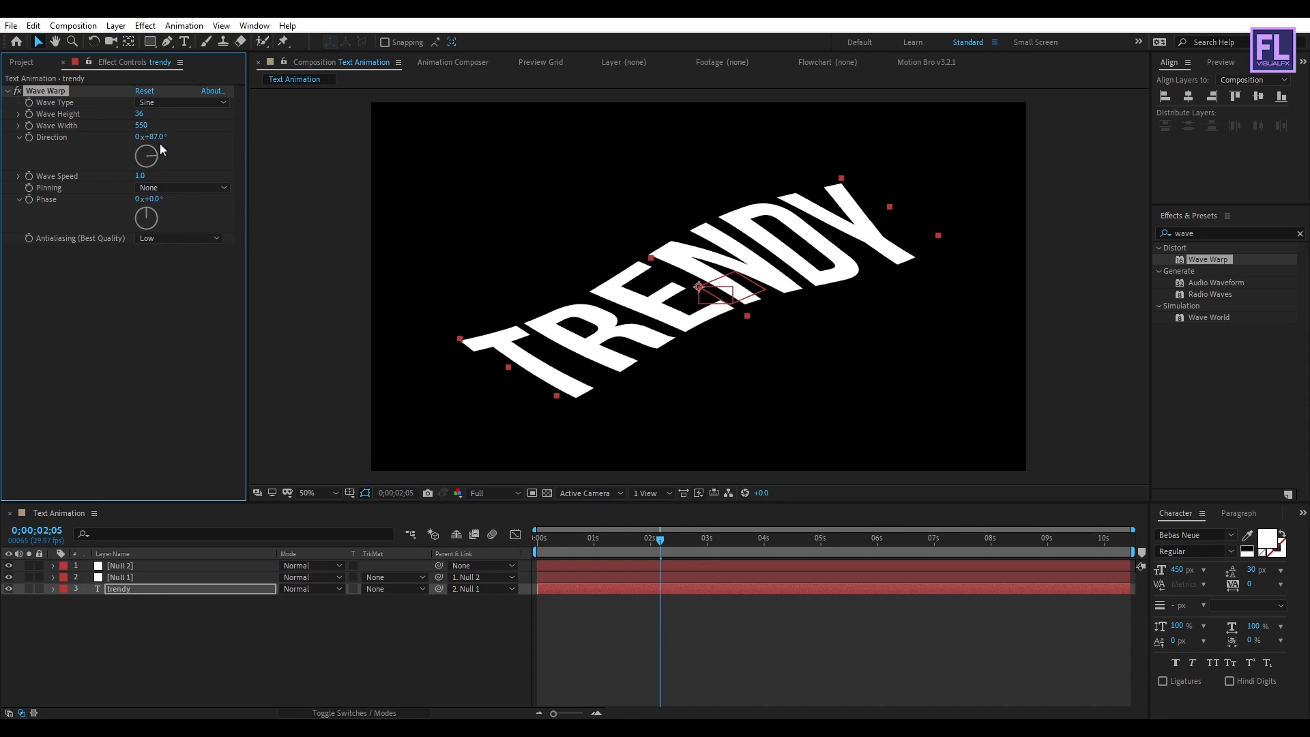
{"action": "left_click_drag", "start_coordinate": [148, 154], "coordinate": [150, 159]}
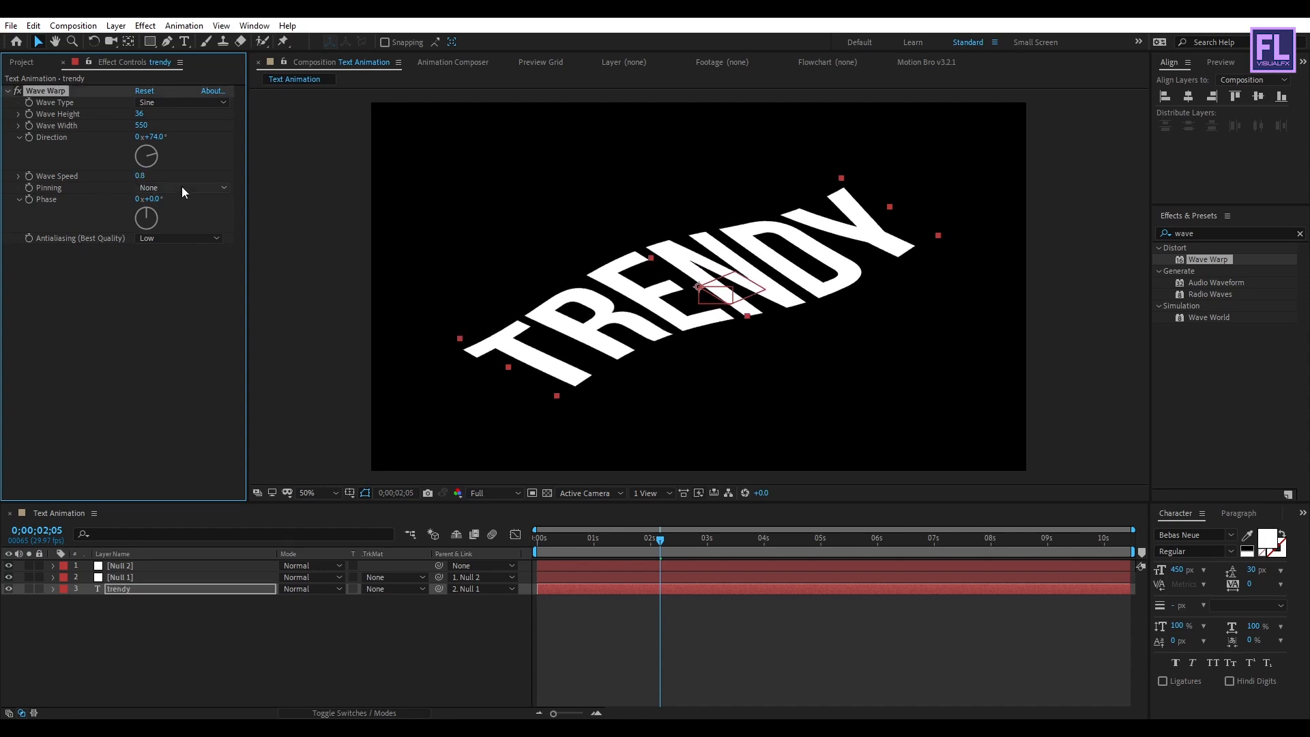
{"action": "left_click", "coordinate": [180, 187]}
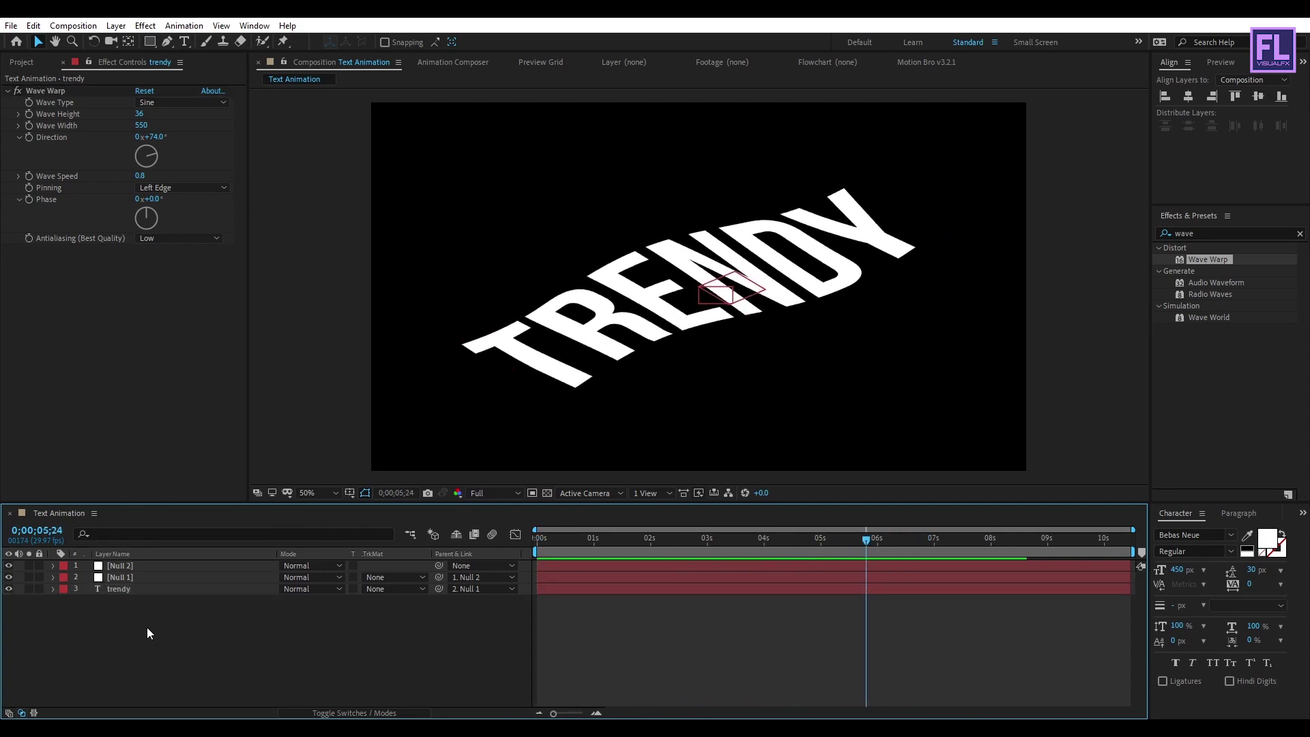
Duplicate the trendy layer twice and offset the Wave Warp Phase on the two copies.
{"action": "left_click", "coordinate": [119, 590]}
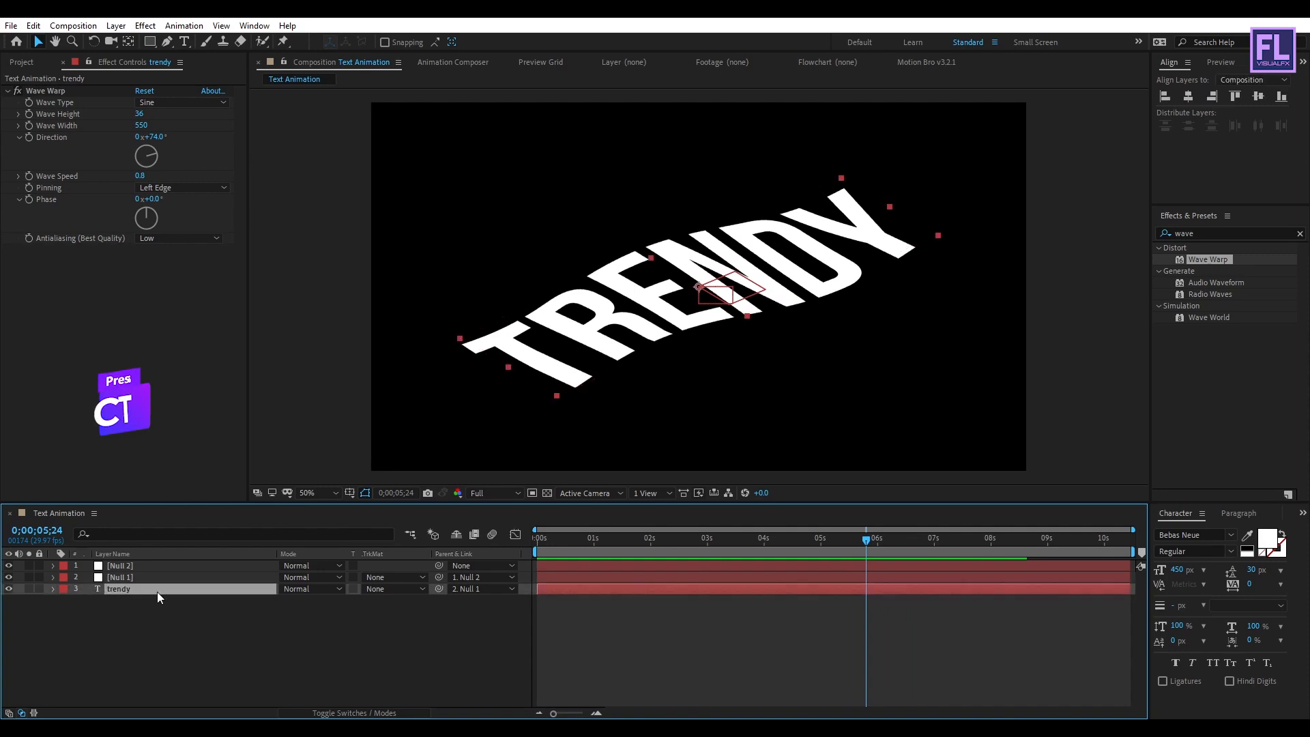
{"action": "key", "text": "ctrl+d"}
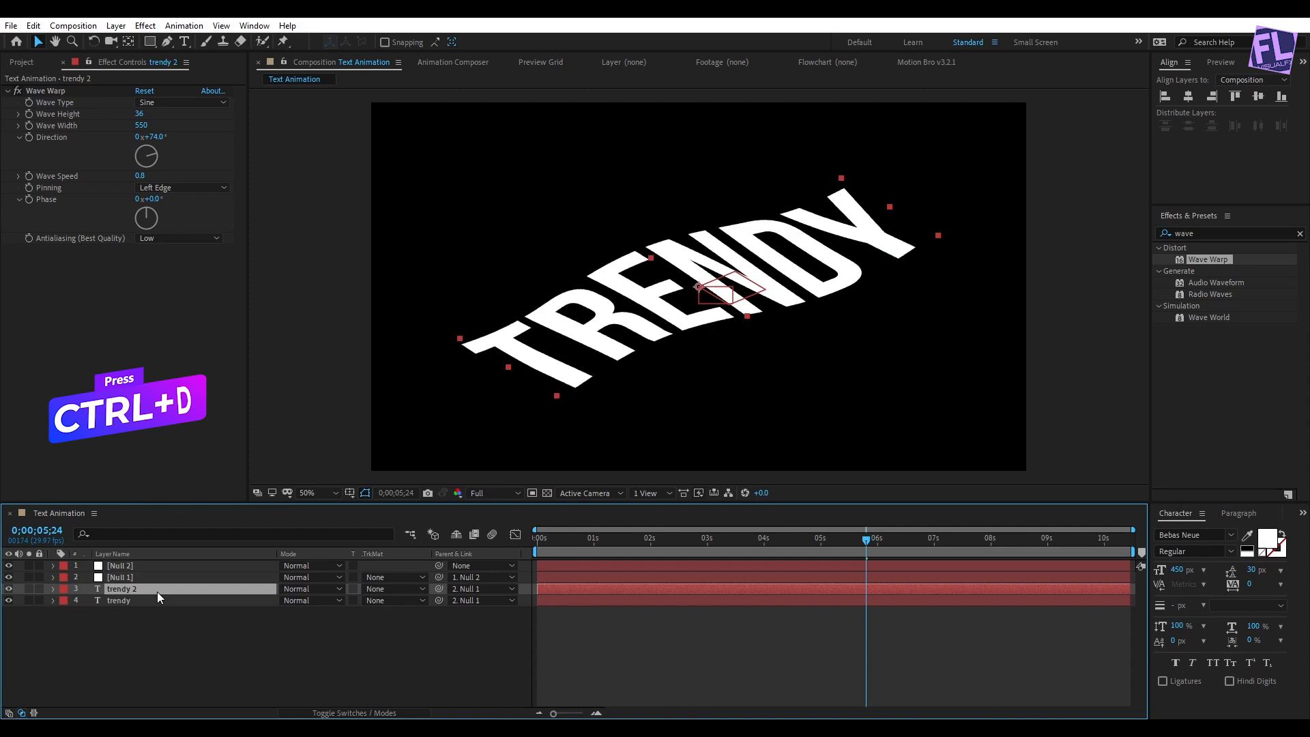
{"action": "key", "text": "ctrl+d"}
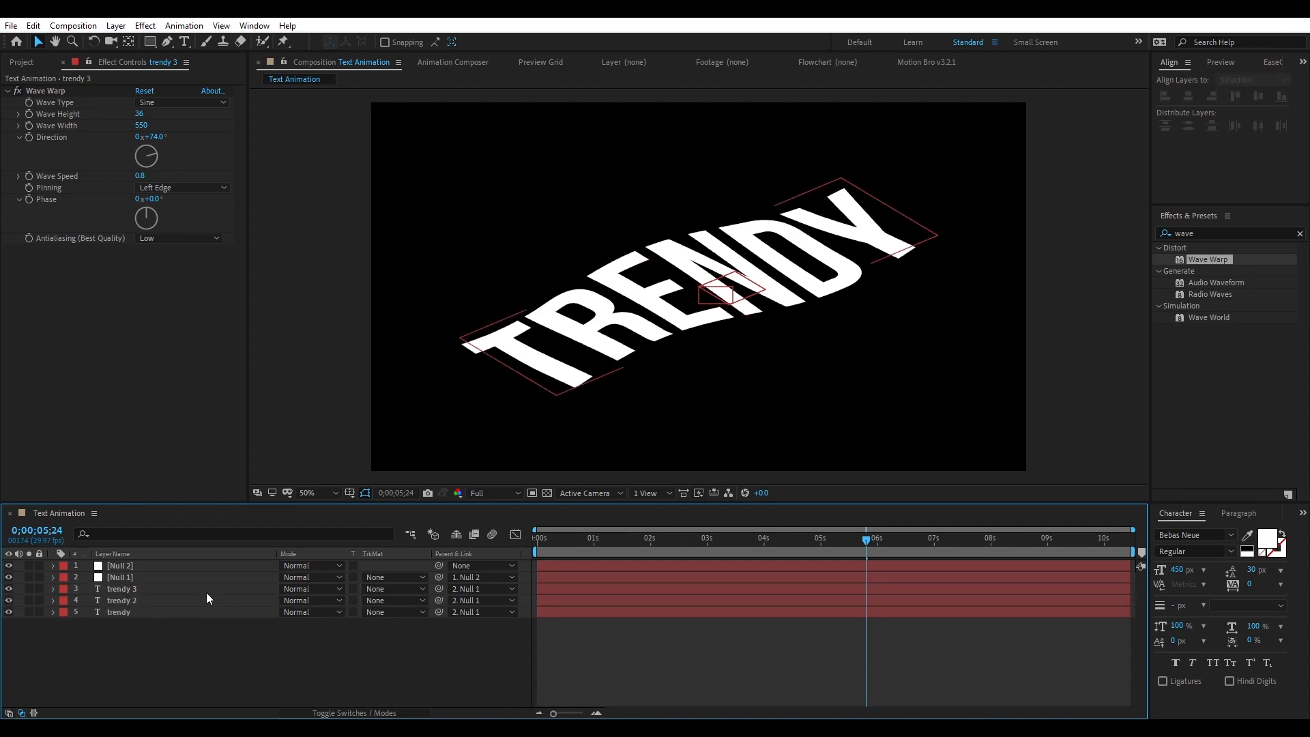
{"action": "left_click", "coordinate": [121, 600]}
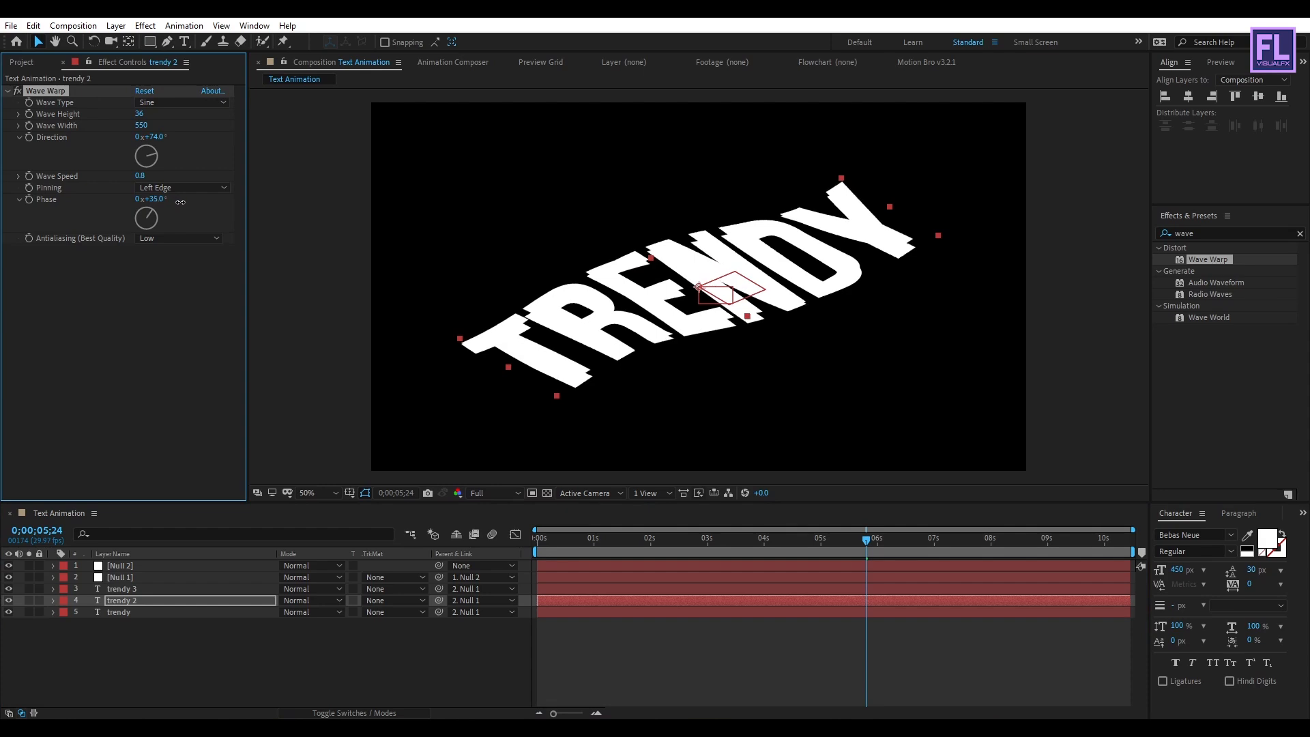
{"action": "left_click", "coordinate": [117, 611]}
{"action": "type", "text": "set c"}
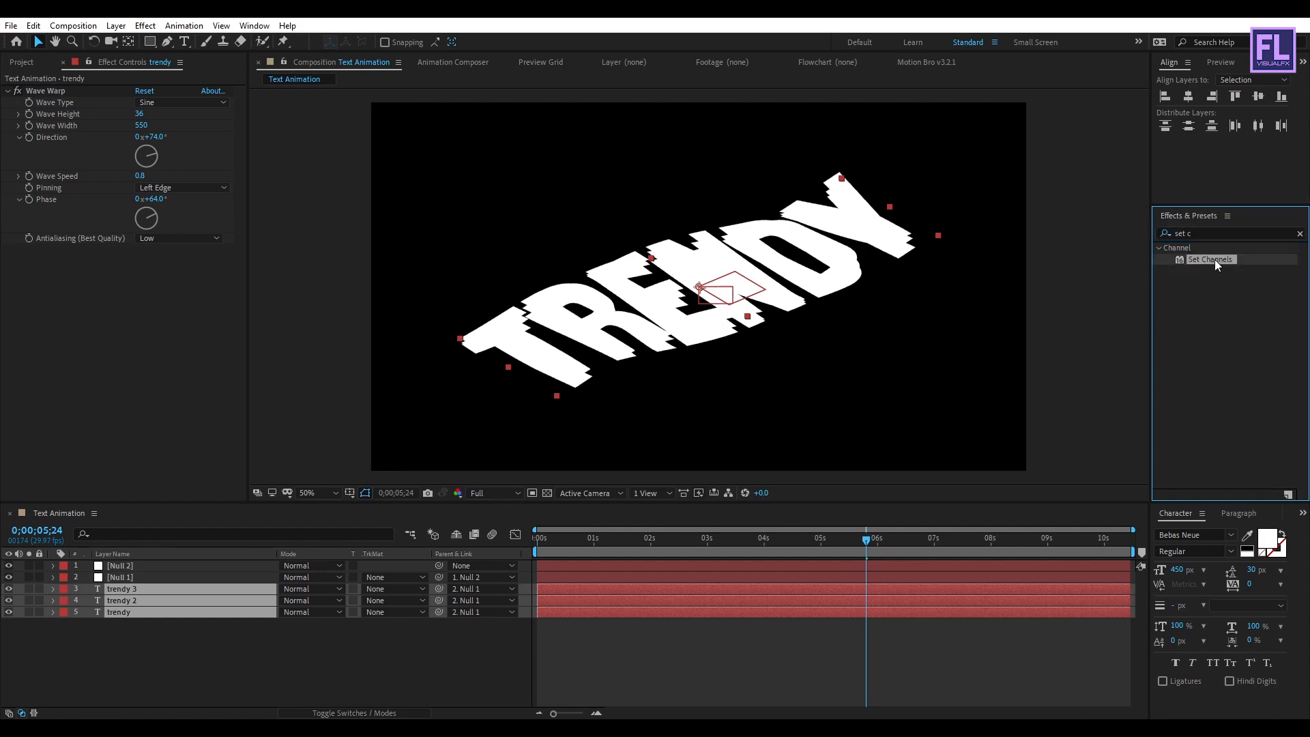
Apply Set Channels to all three layers and switch off the blue and green channels on trendy 3.
{"action": "double_click", "coordinate": [1211, 260]}
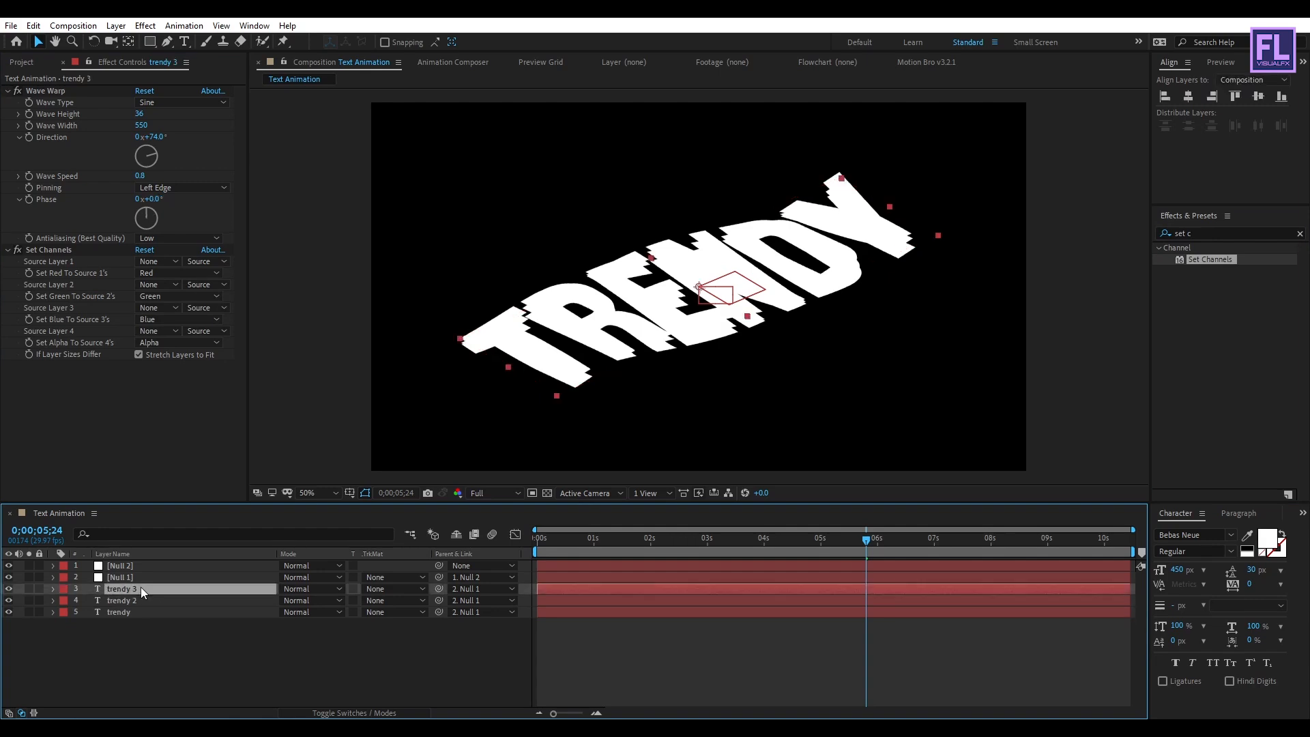
{"action": "left_click", "coordinate": [179, 320]}
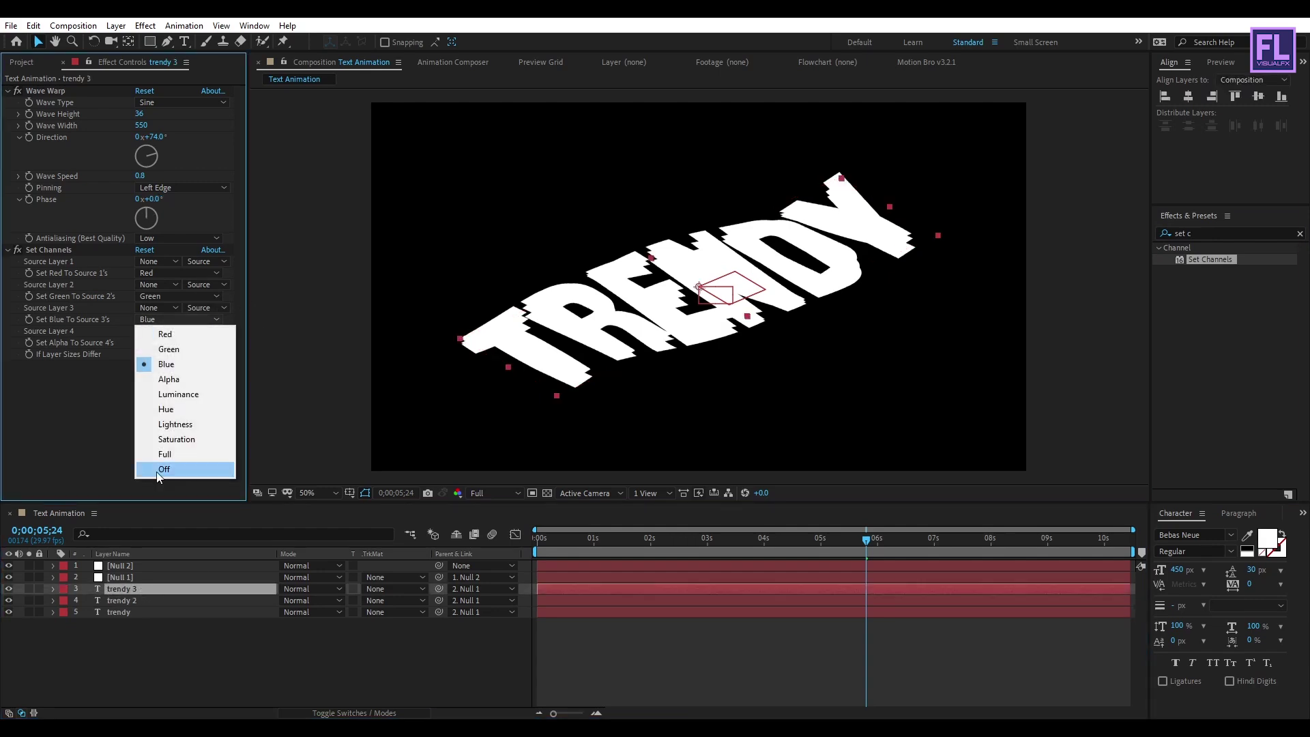
{"action": "left_click", "coordinate": [164, 470]}
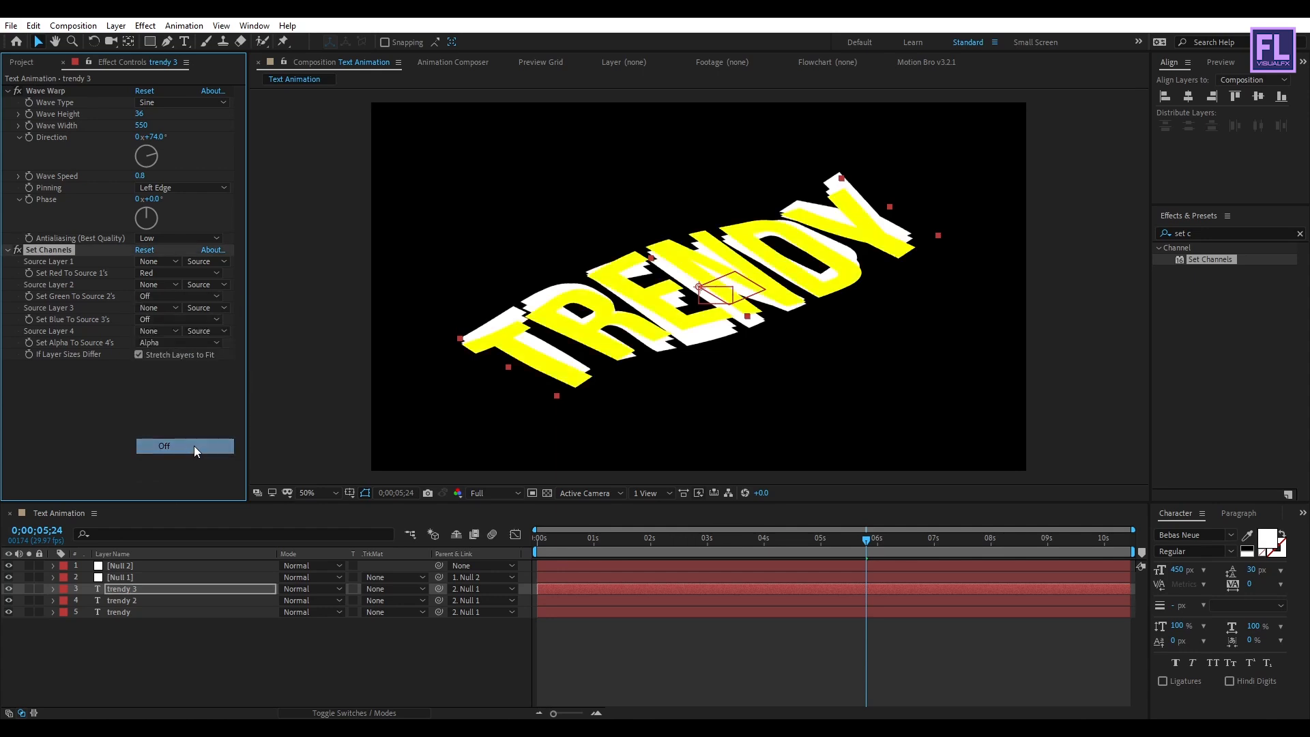
{"action": "left_click", "coordinate": [123, 600]}
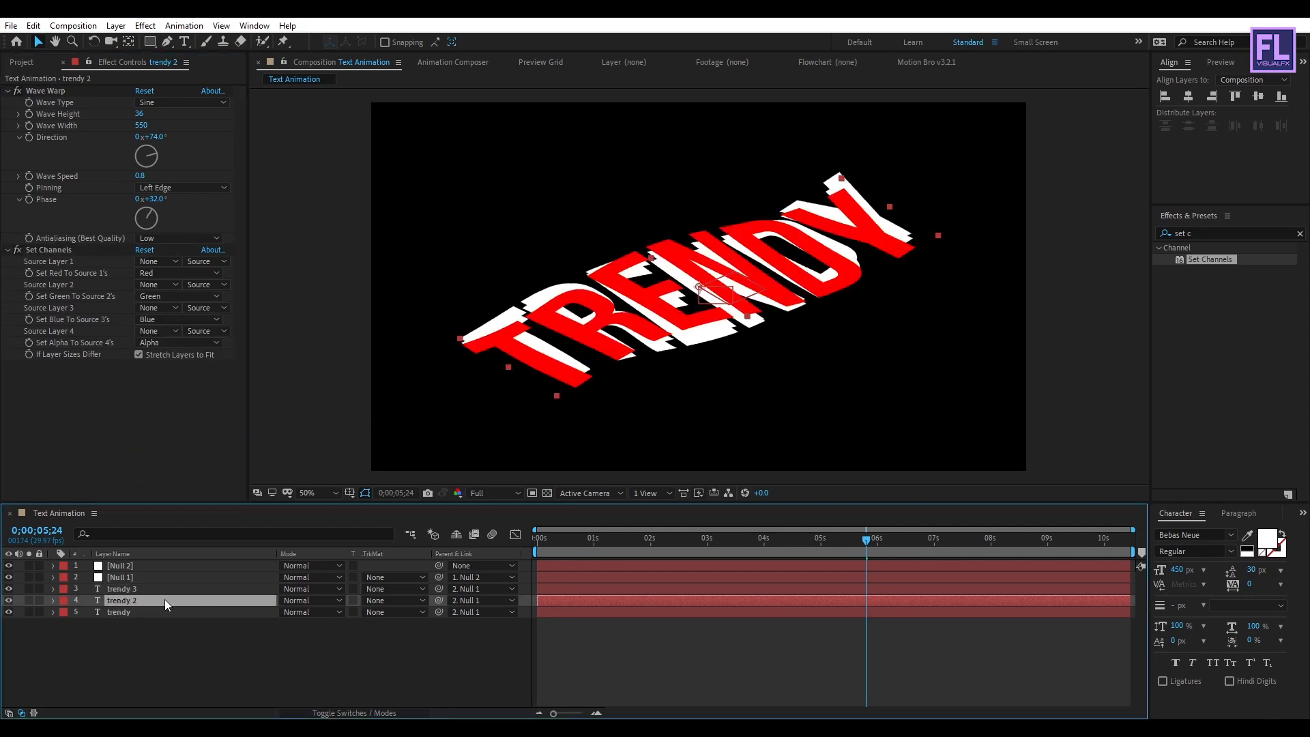
Isolate the remaining channels on trendy 2 and the original trendy by turning off their unwanted channels.
{"action": "left_click", "coordinate": [178, 271]}
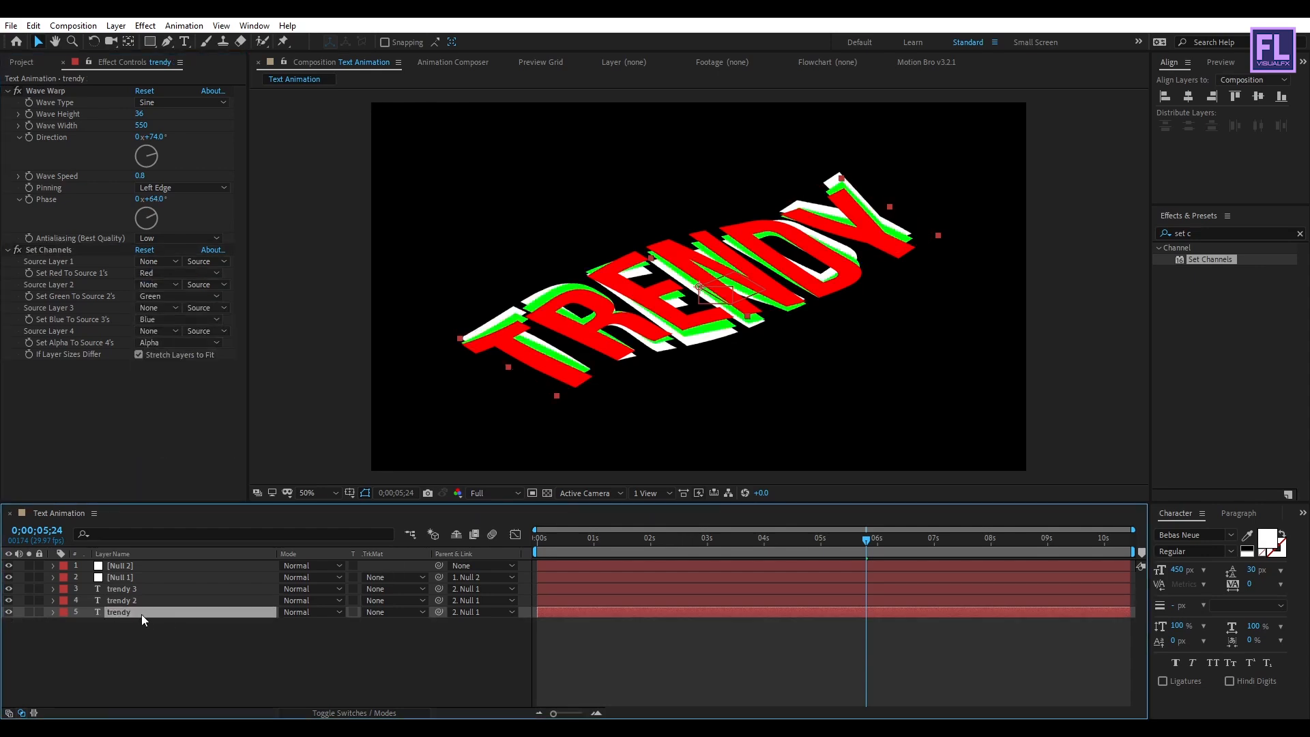
{"action": "left_click", "coordinate": [179, 272]}
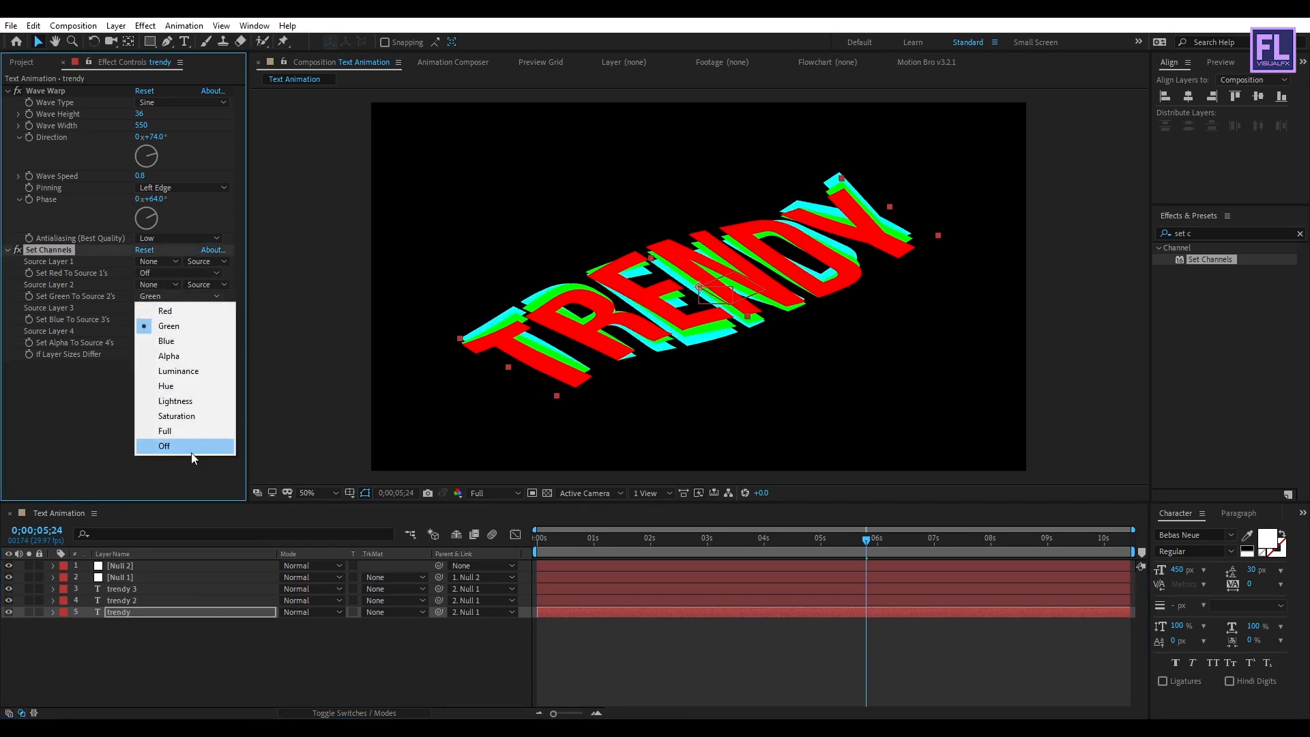
{"action": "left_click", "coordinate": [163, 445]}
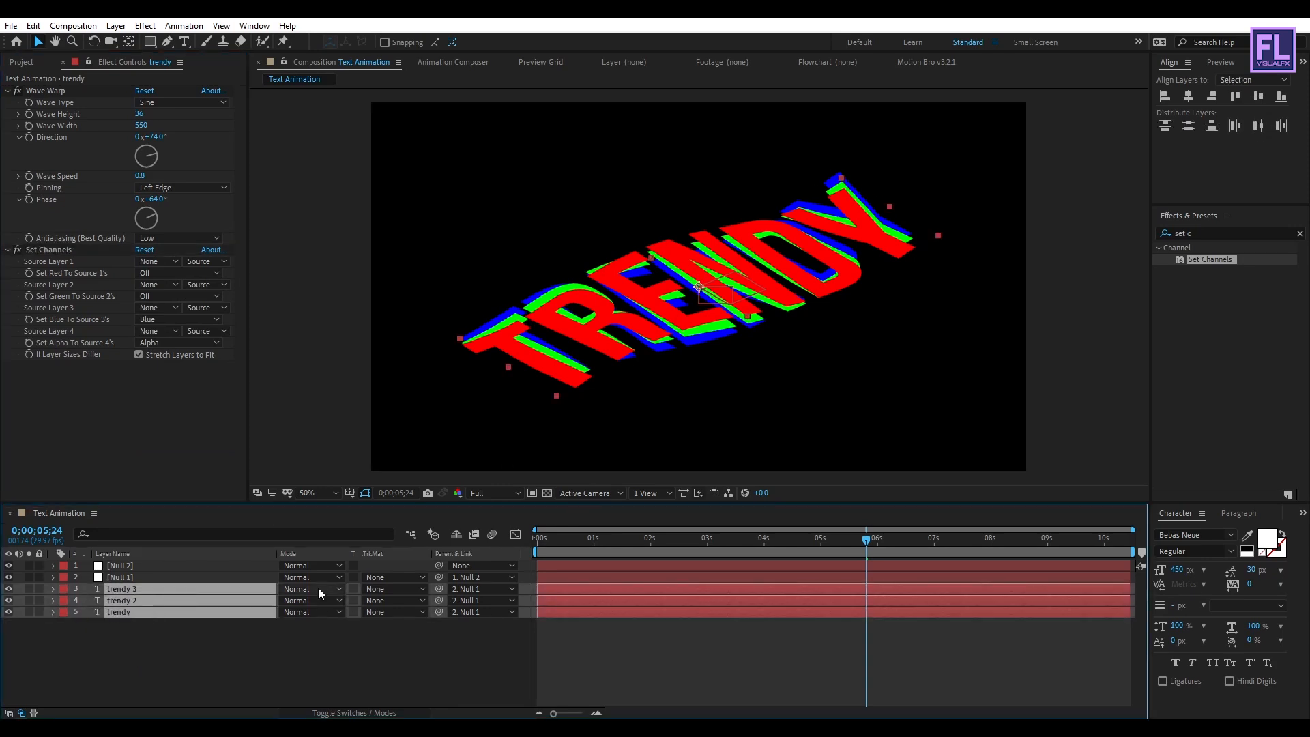
Set the three TRENDY layers to Screen blending and preview the RGB-fringed animation.
{"action": "left_click", "coordinate": [309, 590]}
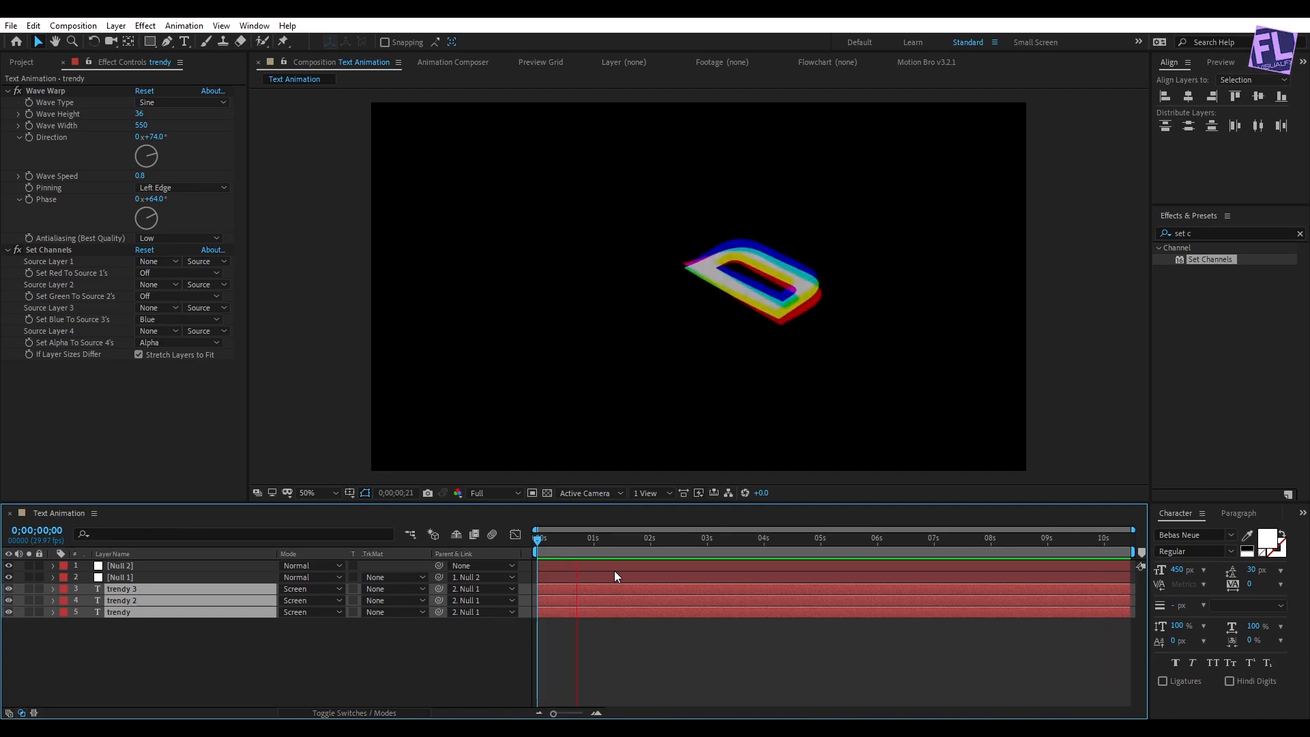
{"action": "left_click", "coordinate": [689, 538]}
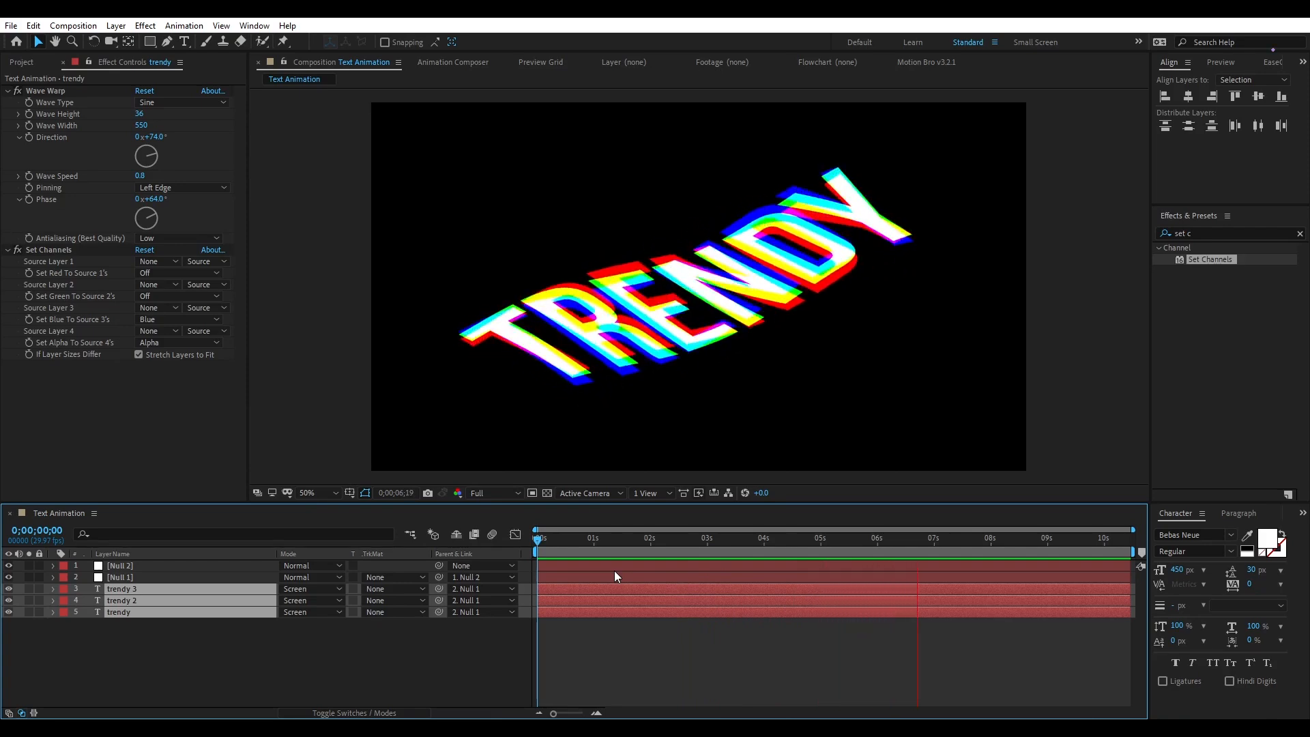
{"action": "left_click", "coordinate": [982, 549]}
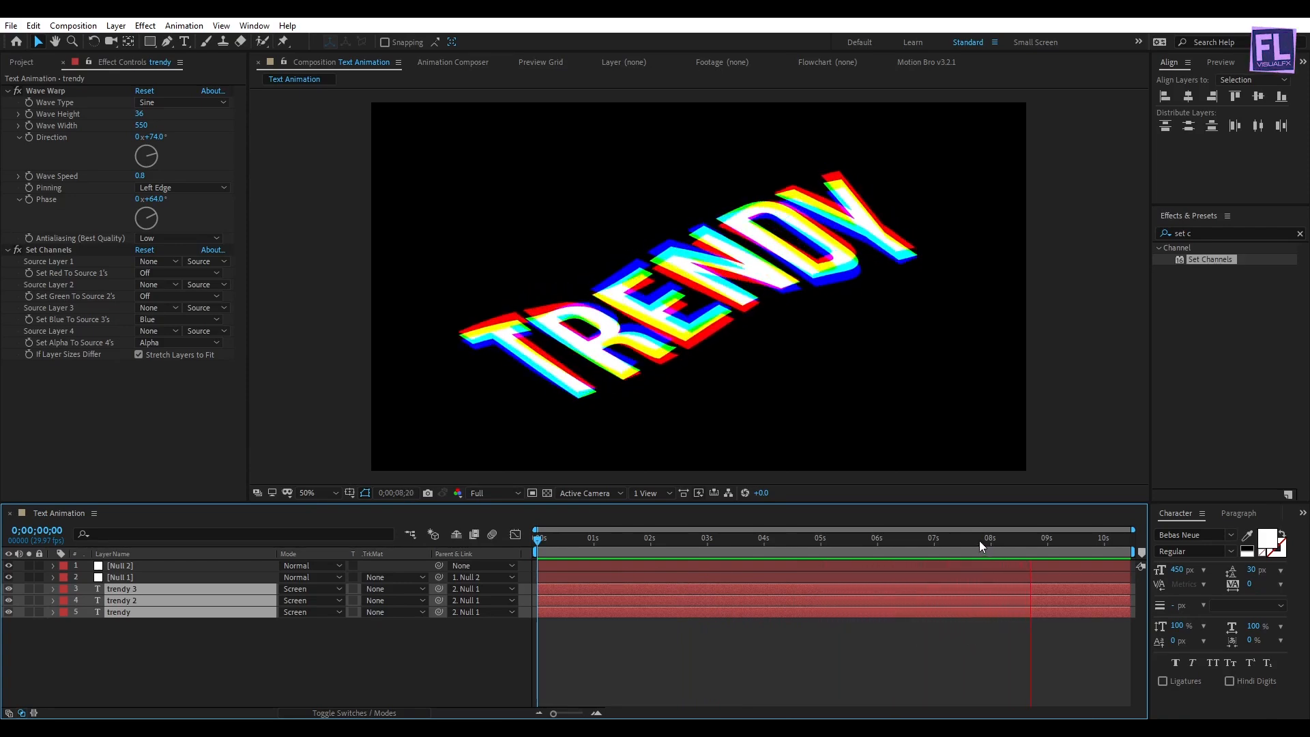
{"action": "left_click", "coordinate": [826, 539]}
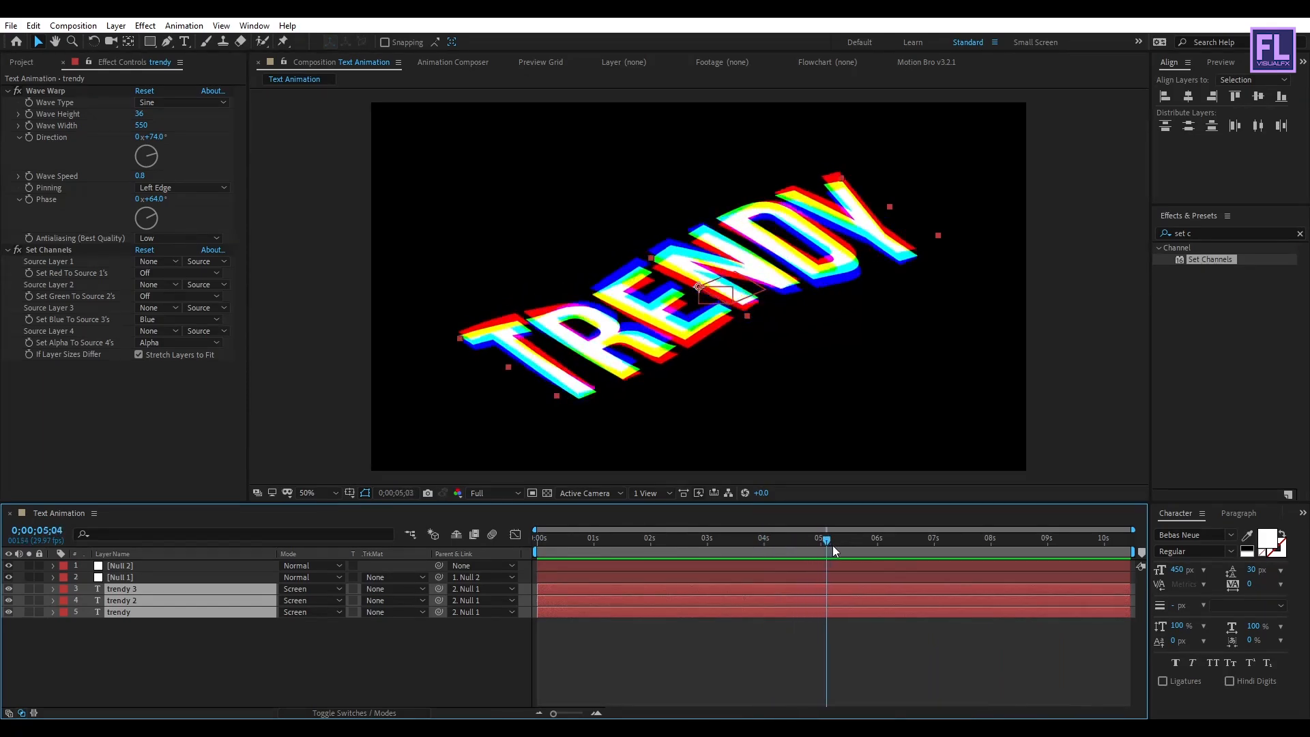
{"action": "left_click", "coordinate": [24, 62]}
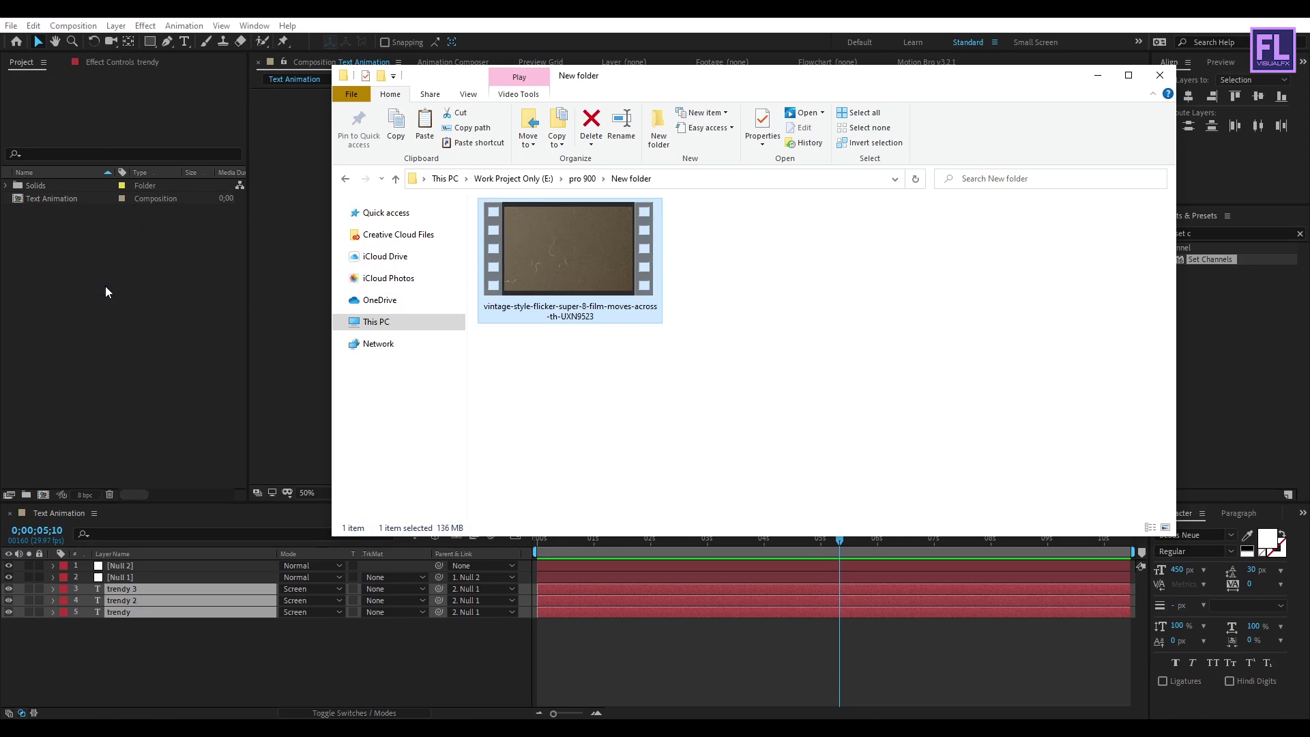
Import the vintage film clip from Explorer into the Project panel.
{"action": "left_click", "coordinate": [1158, 73]}
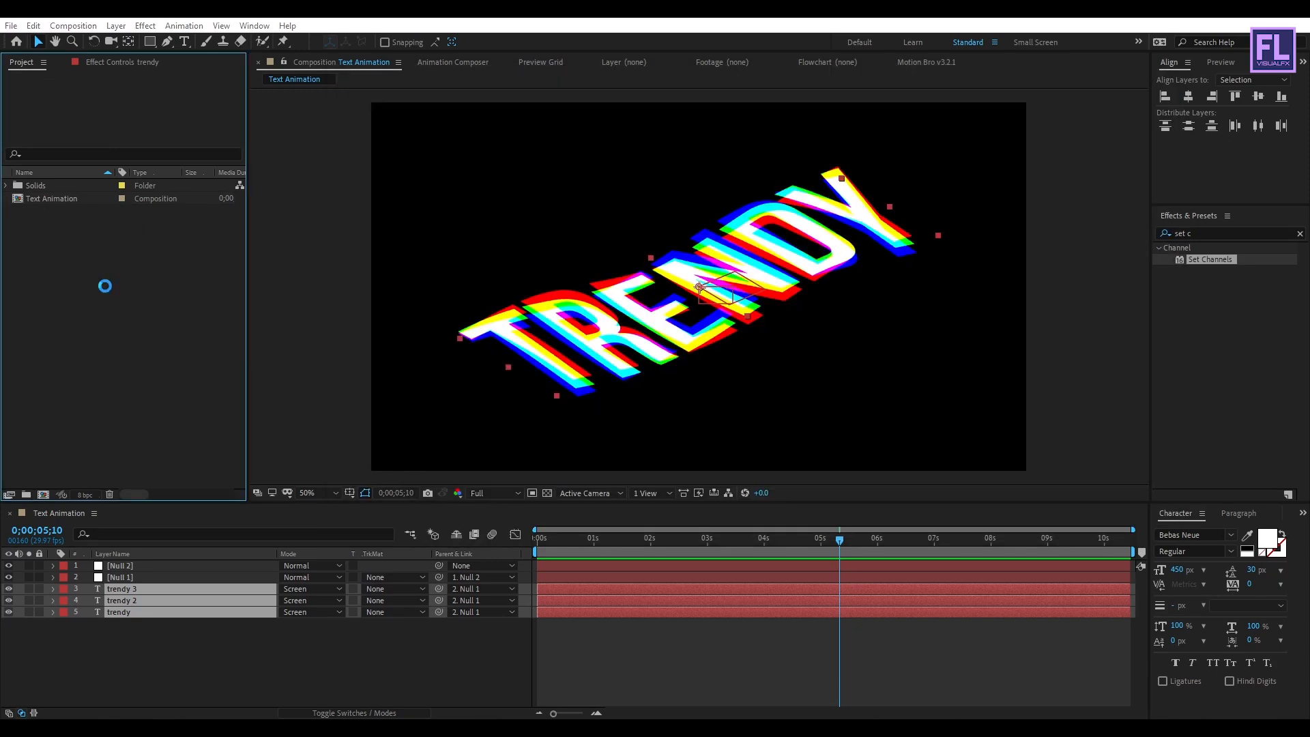
{"action": "left_click", "coordinate": [65, 211]}
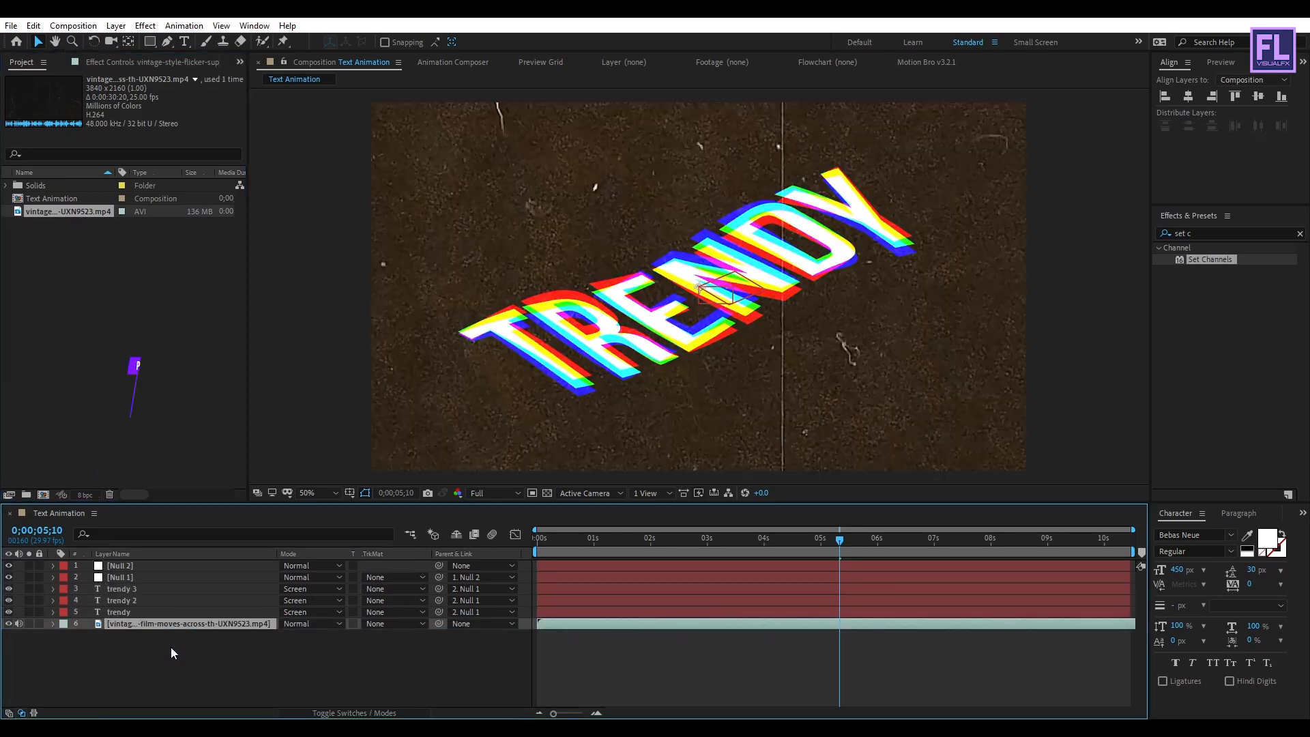
Scale the vintage film clip to 51% and lower its opacity to darken it behind TRENDY.
{"action": "key", "text": "s"}
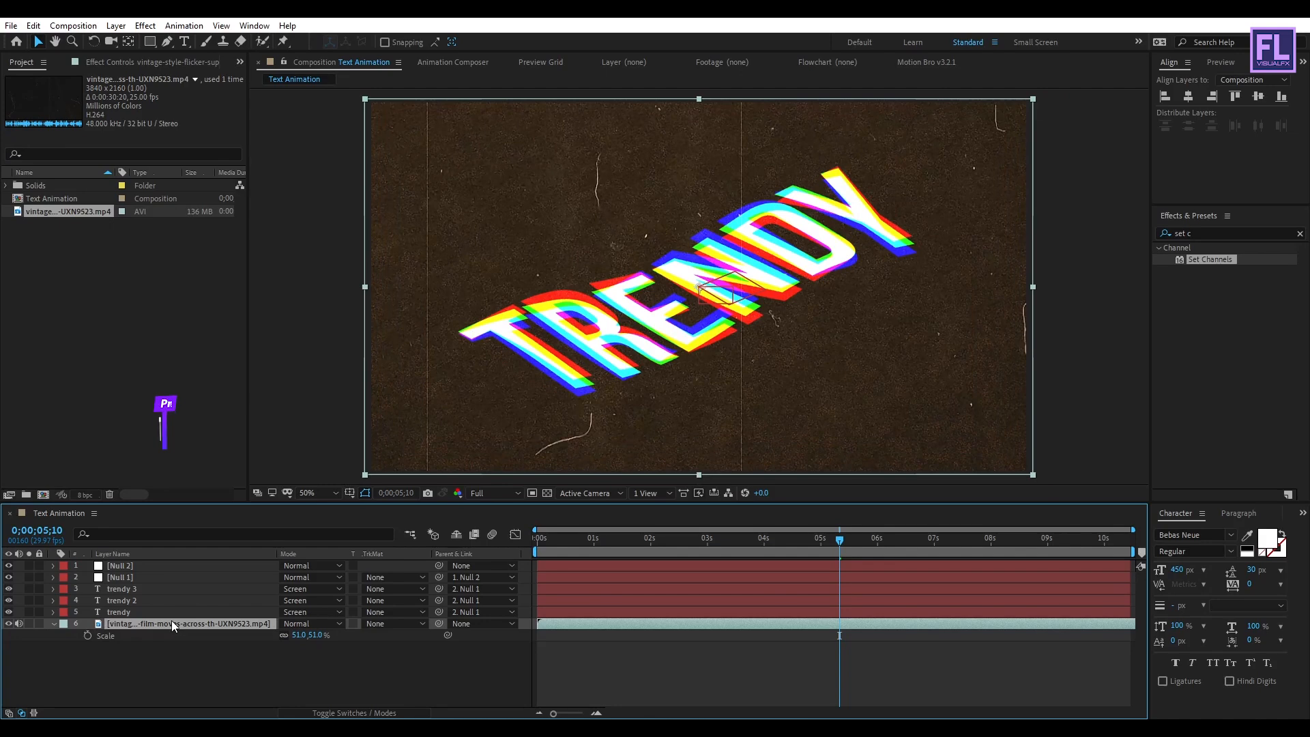
{"action": "key", "text": "t"}
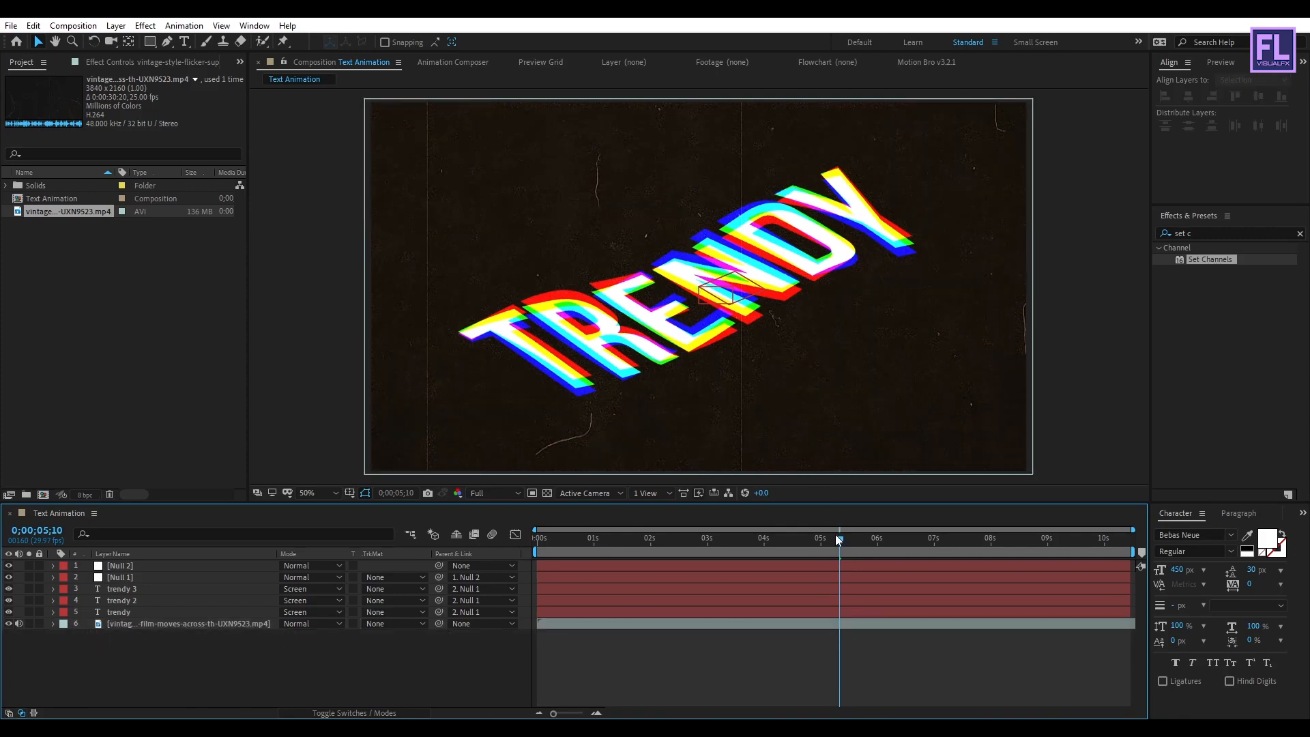
Rewind to the start and preview the finished composite.
{"action": "left_click", "coordinate": [536, 549]}
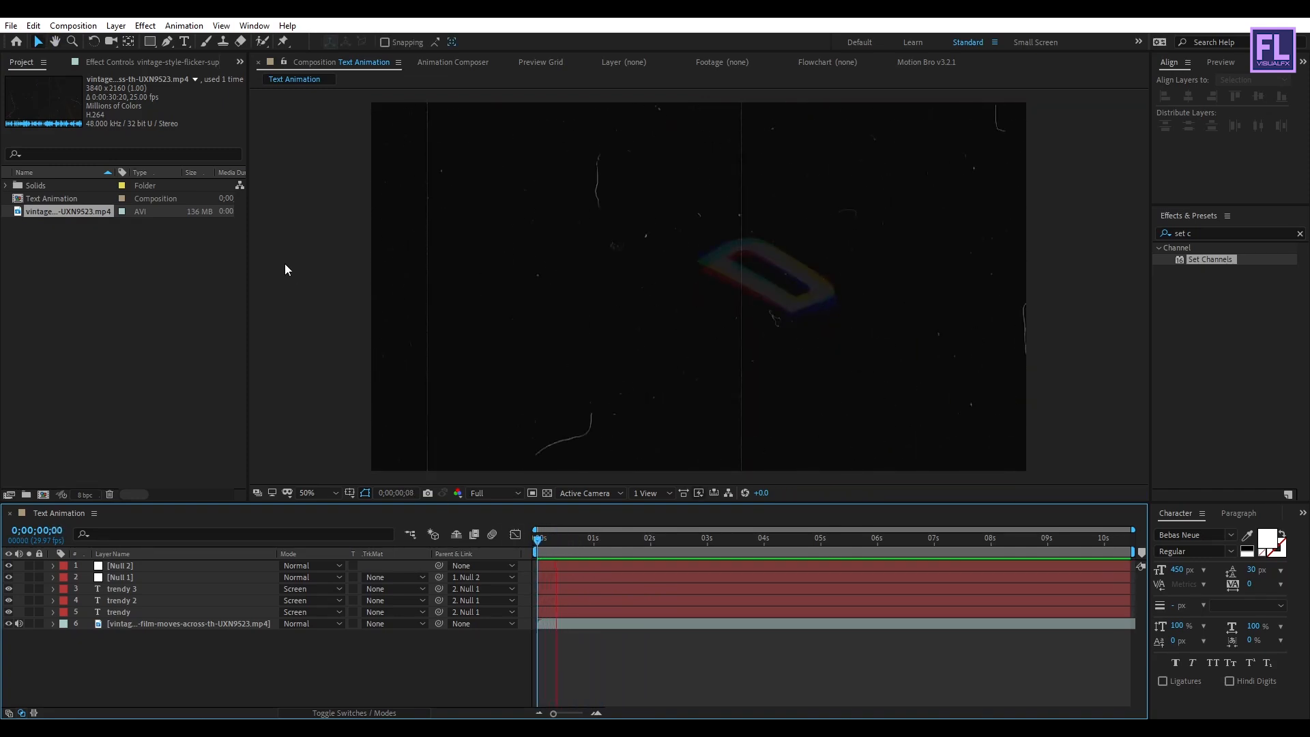
{"action": "left_click", "coordinate": [666, 537]}
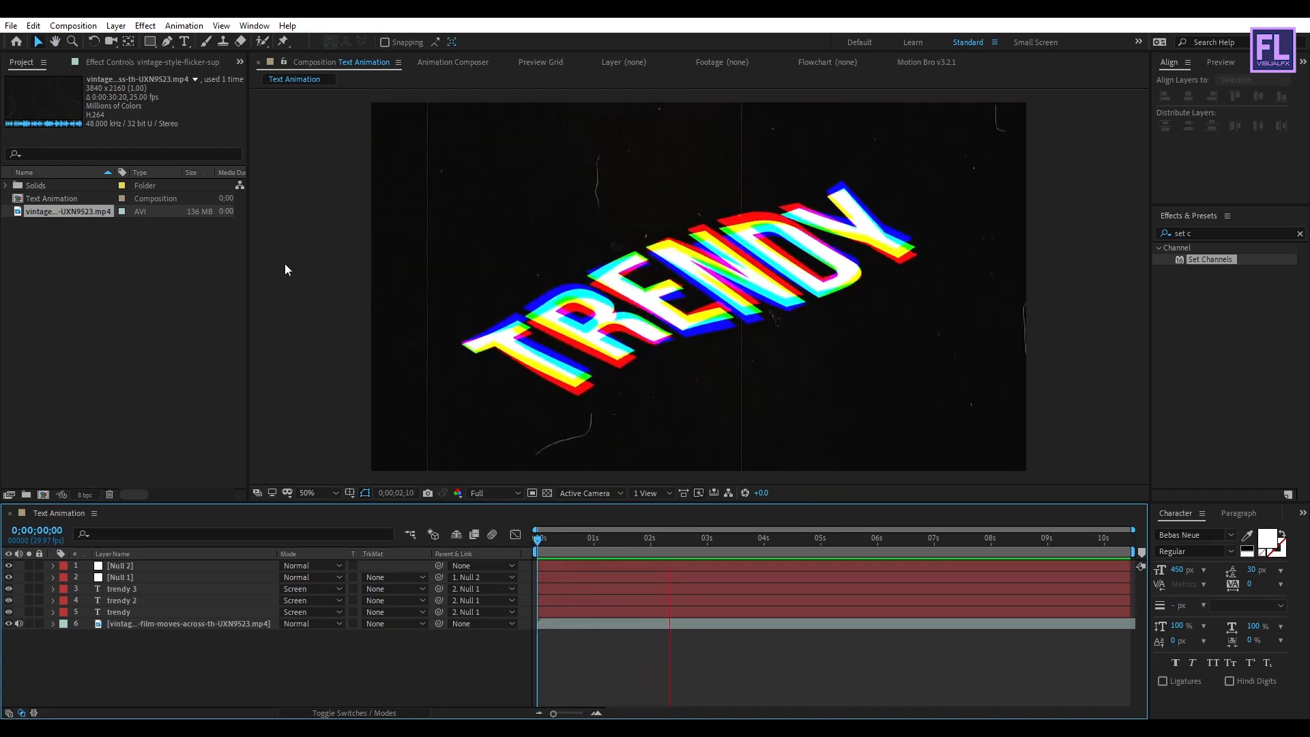